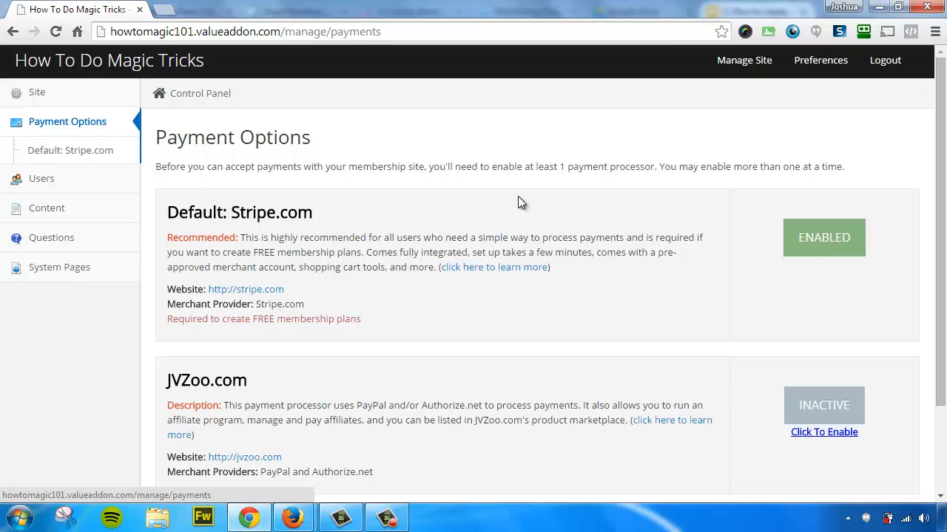
{"action": "mouse_move", "coordinate": [509, 150]}
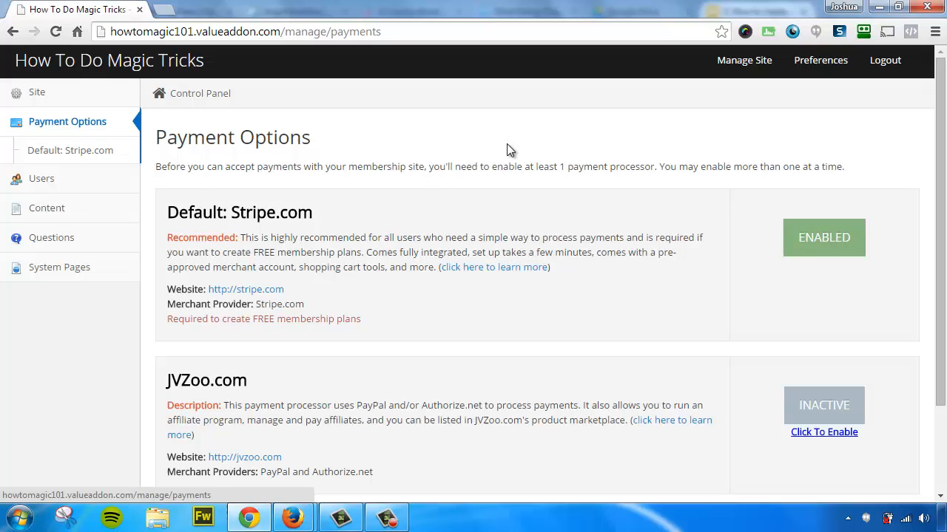
{"action": "mouse_move", "coordinate": [358, 229]}
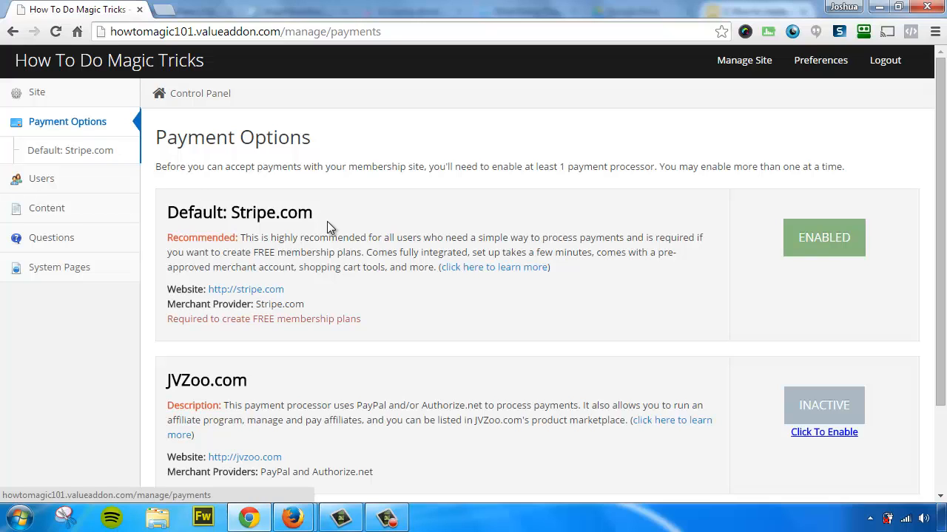
{"action": "mouse_move", "coordinate": [245, 384]}
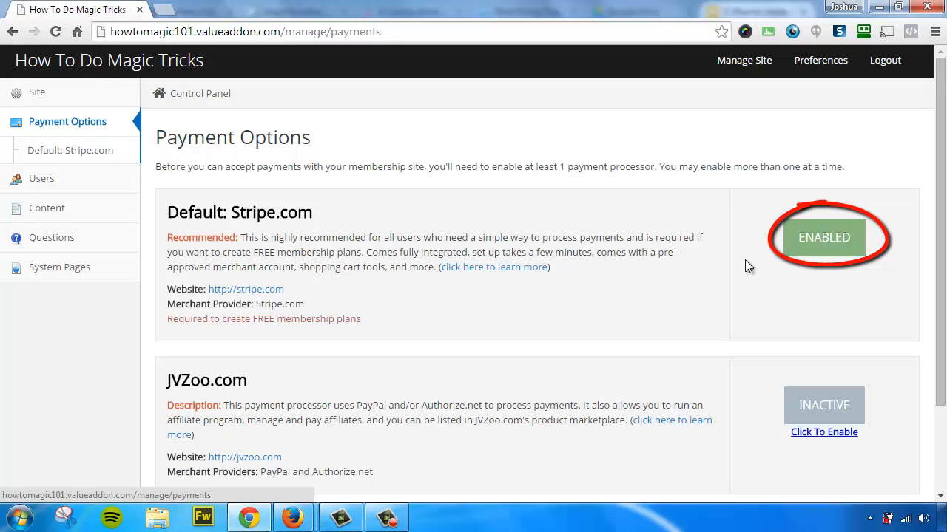
{"action": "mouse_move", "coordinate": [820, 278]}
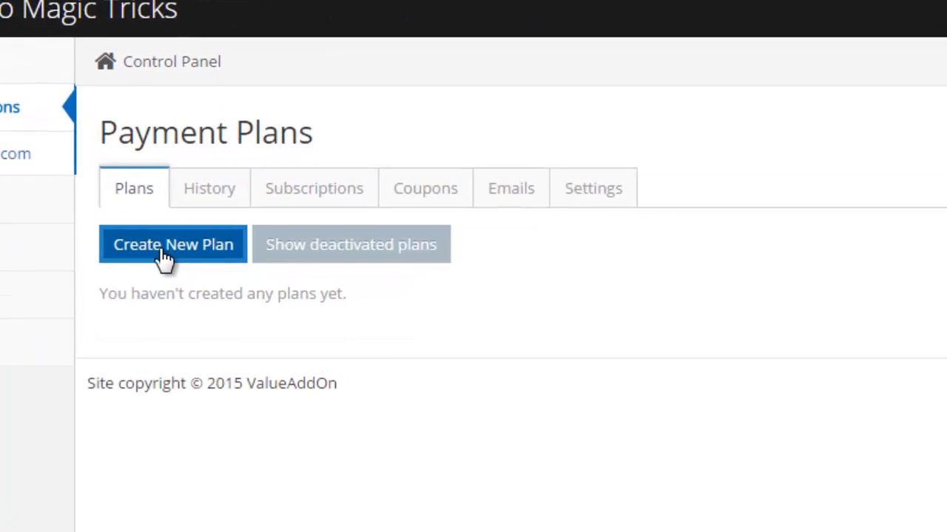
Begin a new payment plan with its Plan Type set to One time charge
{"action": "left_click", "coordinate": [173, 244]}
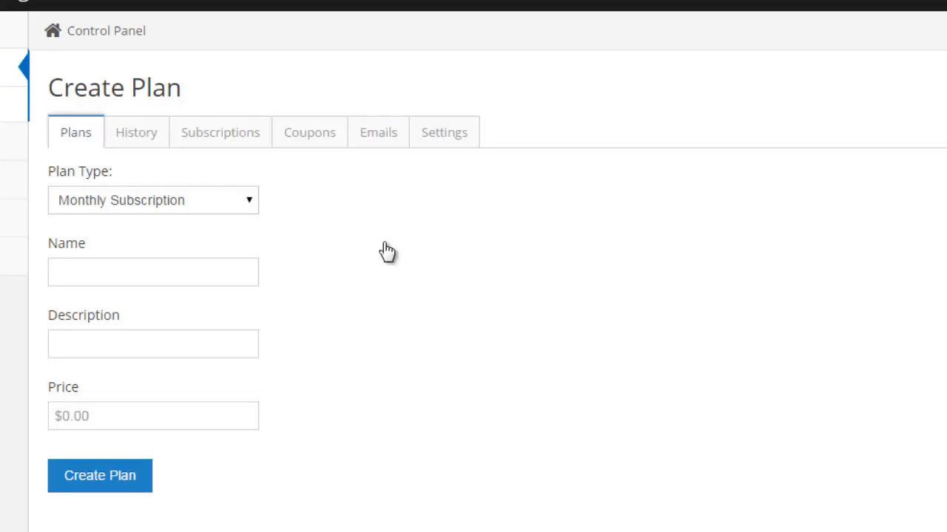
{"action": "left_click", "coordinate": [154, 200]}
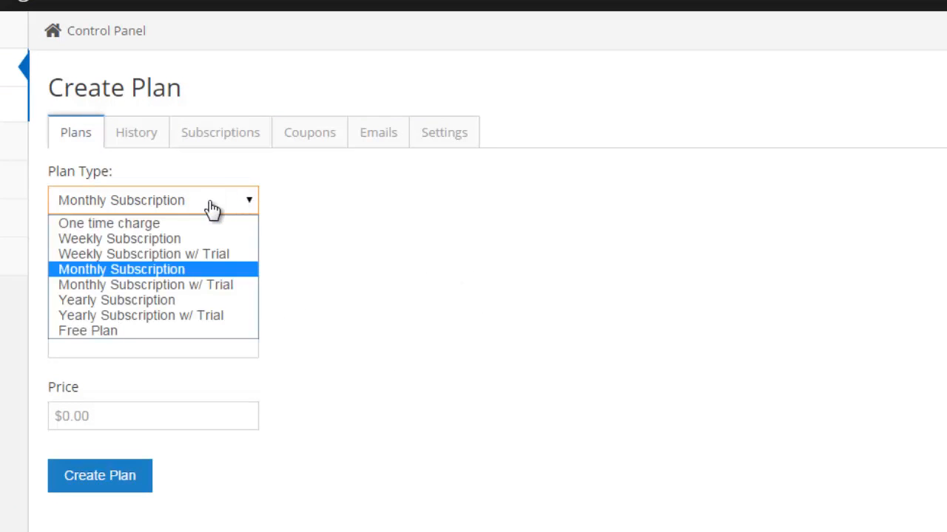
{"action": "mouse_move", "coordinate": [110, 224]}
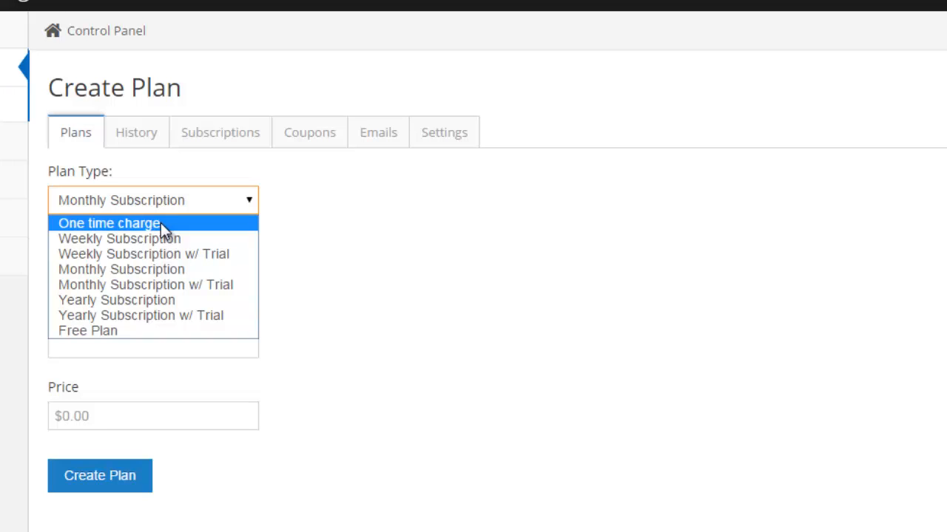
{"action": "mouse_move", "coordinate": [170, 238]}
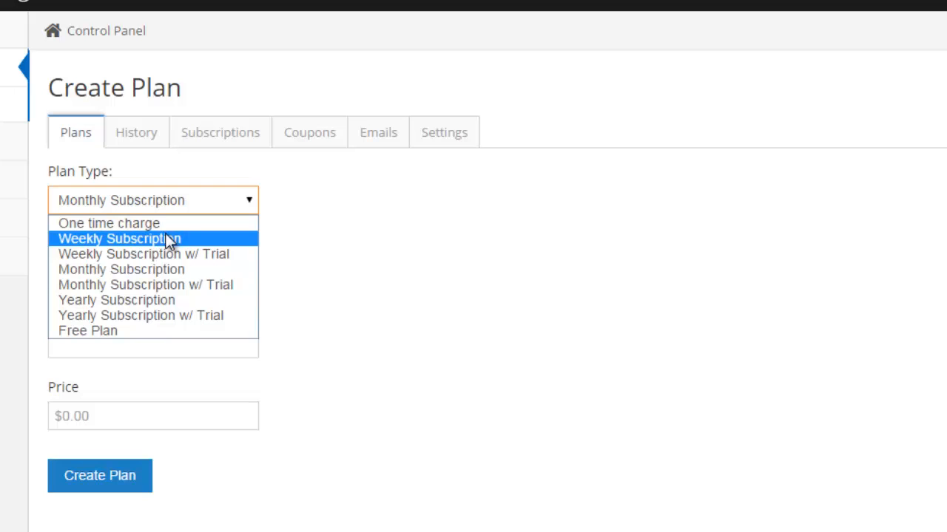
{"action": "mouse_move", "coordinate": [121, 269]}
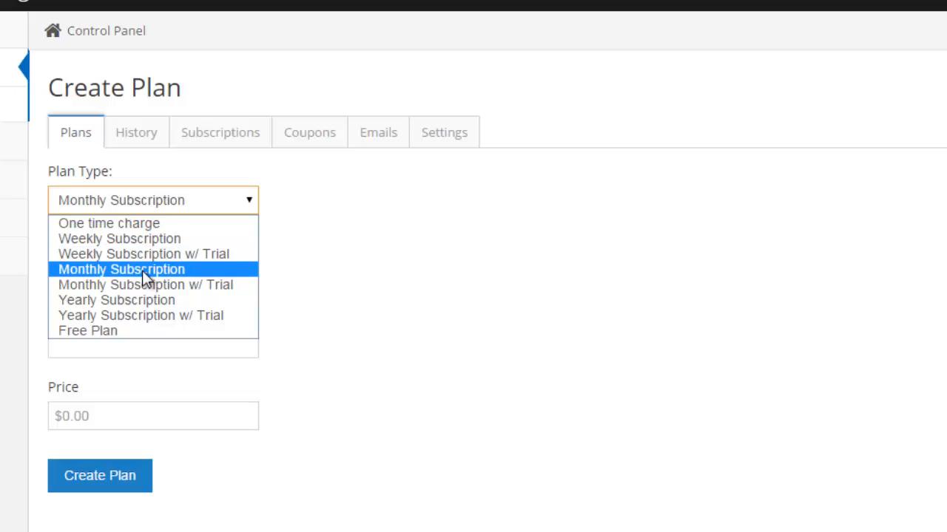
{"action": "mouse_move", "coordinate": [115, 299]}
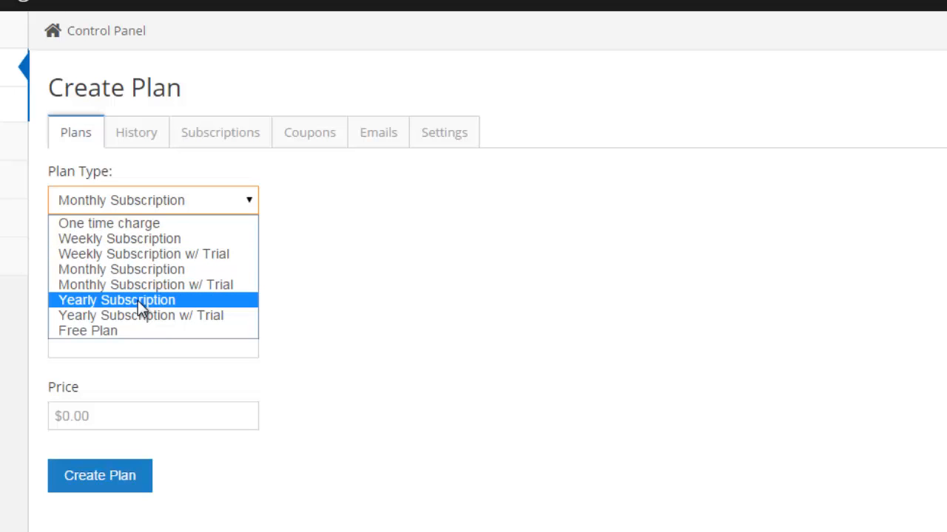
{"action": "mouse_move", "coordinate": [126, 315]}
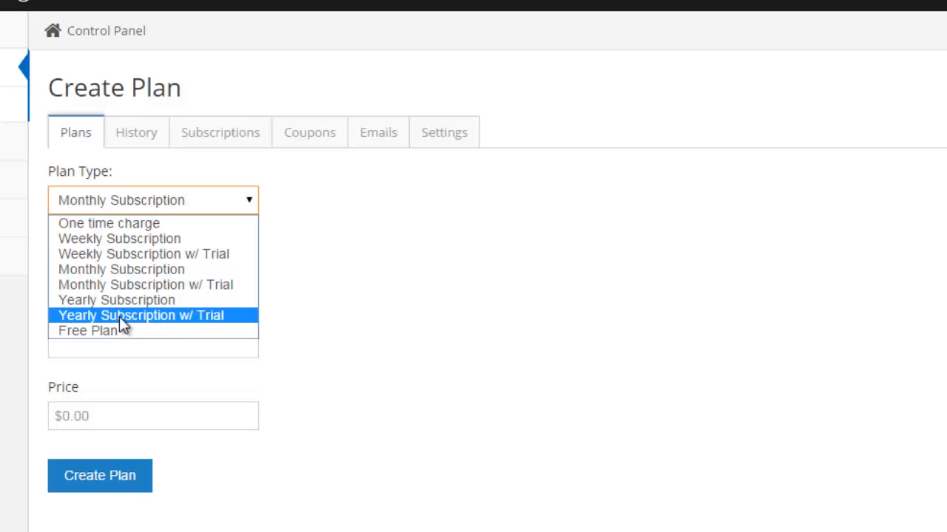
{"action": "mouse_move", "coordinate": [117, 331]}
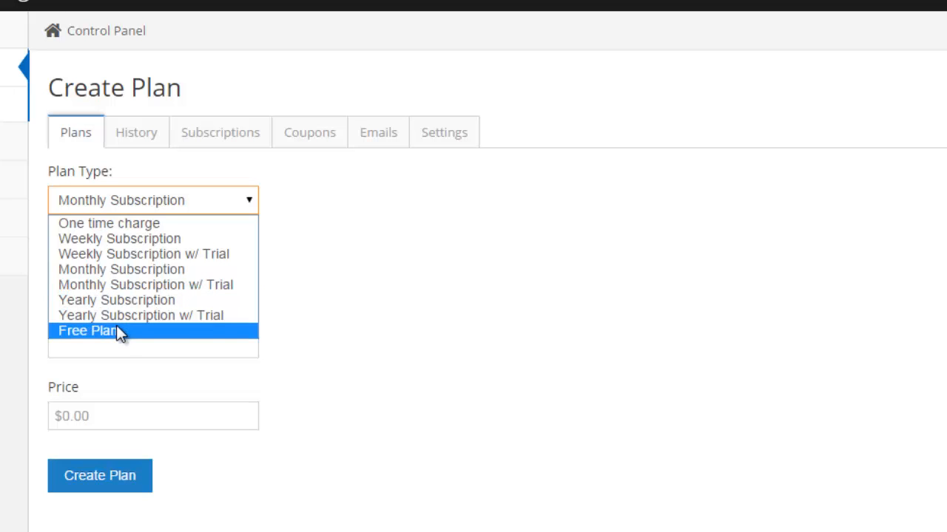
{"action": "mouse_move", "coordinate": [170, 255]}
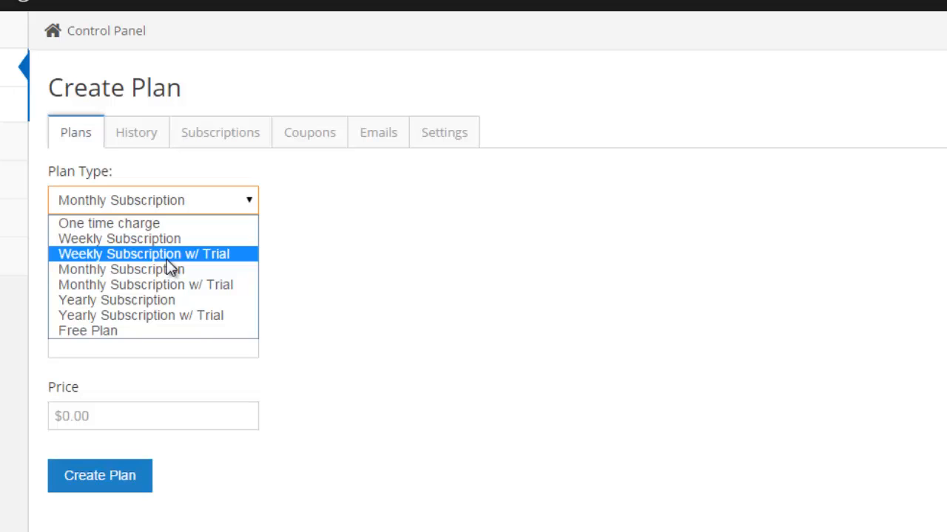
{"action": "mouse_move", "coordinate": [147, 284]}
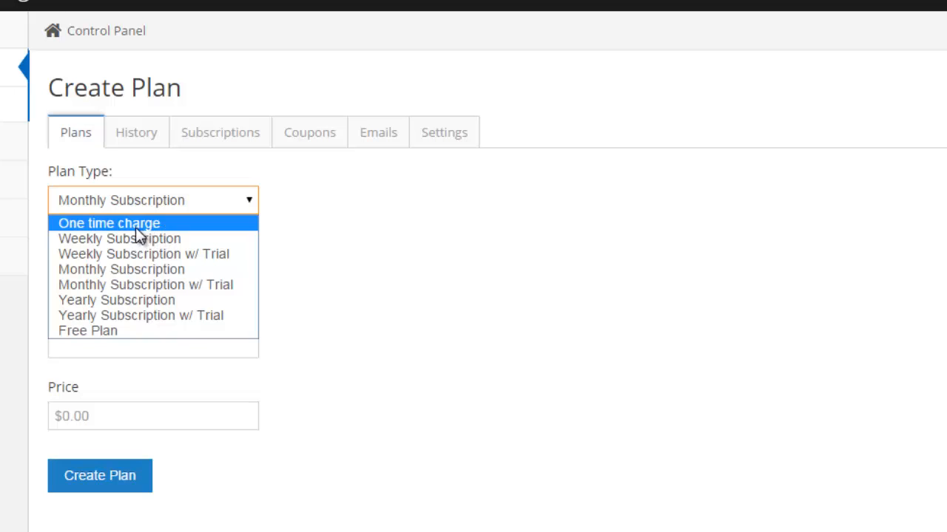
{"action": "left_click", "coordinate": [110, 222]}
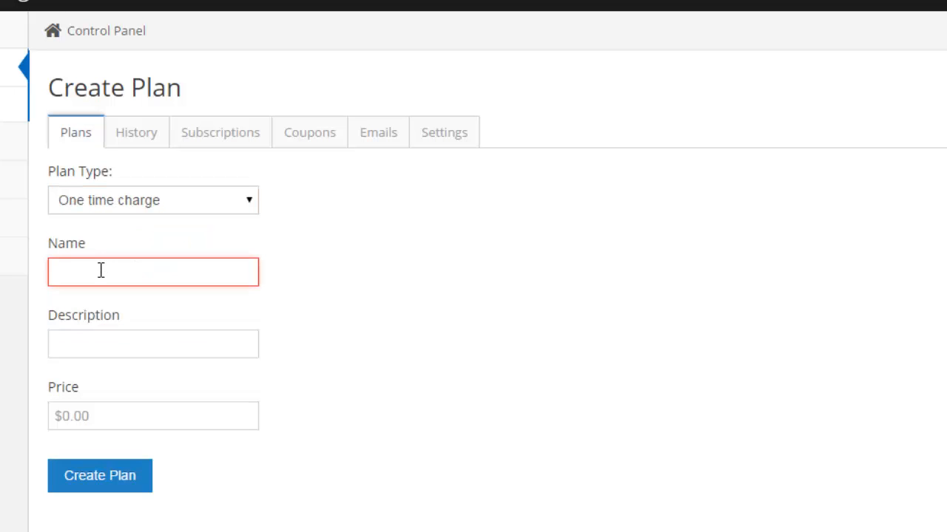
Create the plan 'One time charge', description 'only cost you once.', price 97.00
{"action": "type", "text": "One tim"}
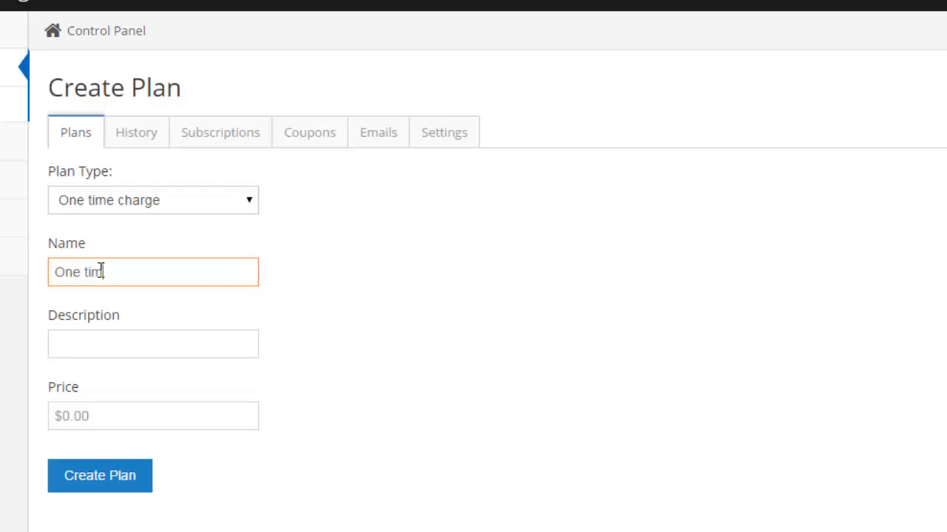
{"action": "type", "text": "e charge"}
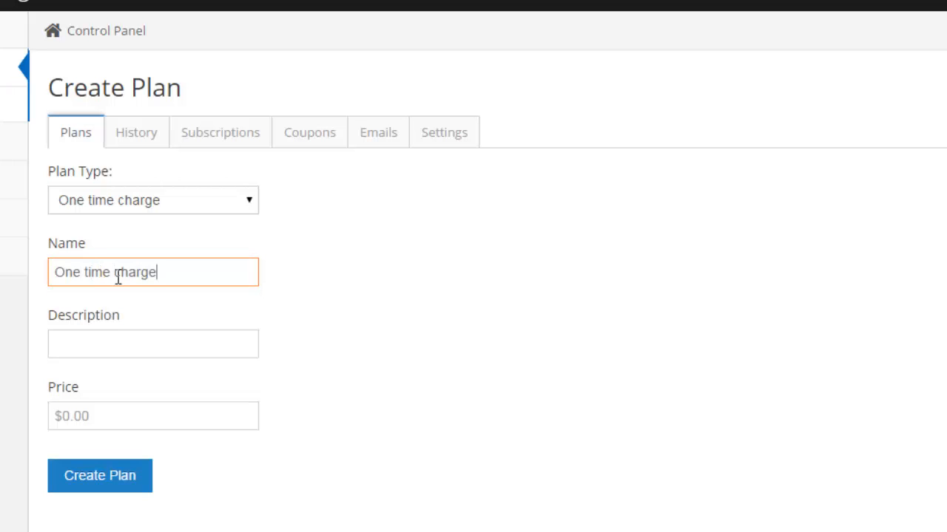
{"action": "left_click", "coordinate": [154, 343]}
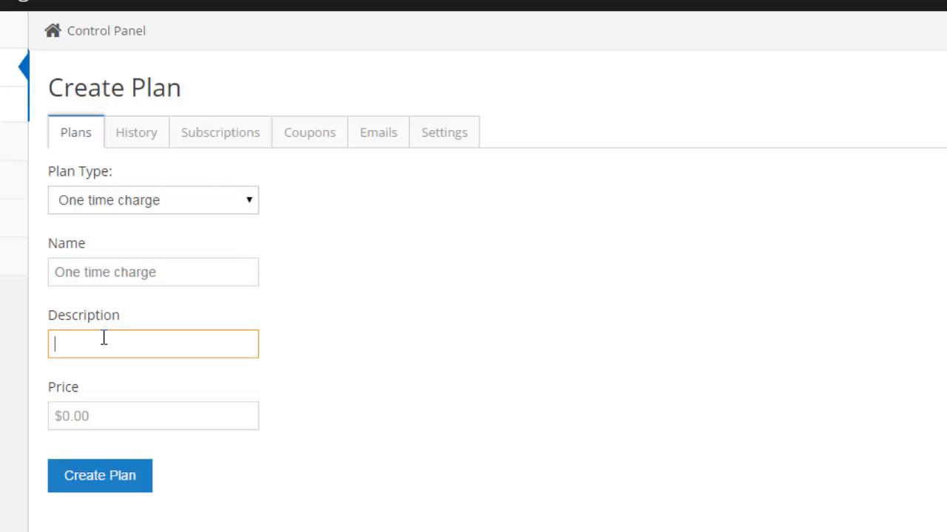
{"action": "type", "text": "only cost you once."}
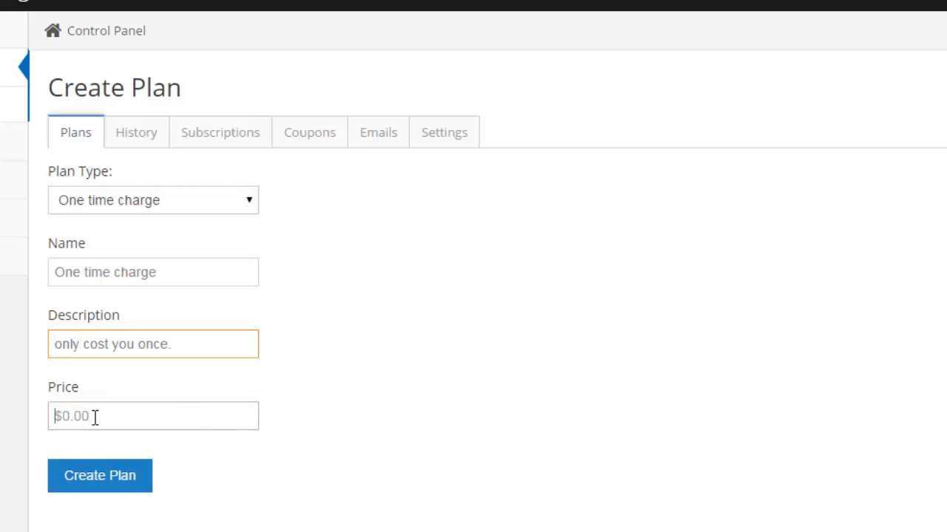
{"action": "type", "text": "97.00"}
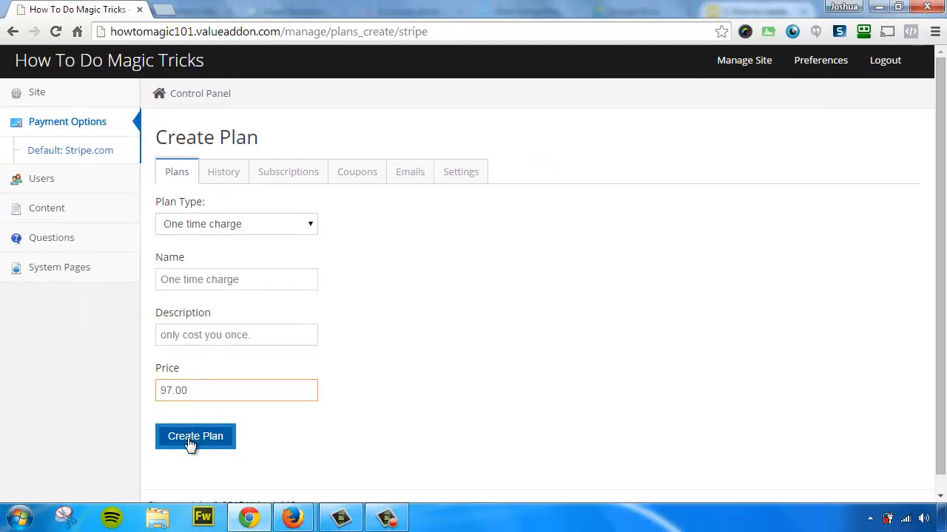
{"action": "left_click", "coordinate": [195, 437]}
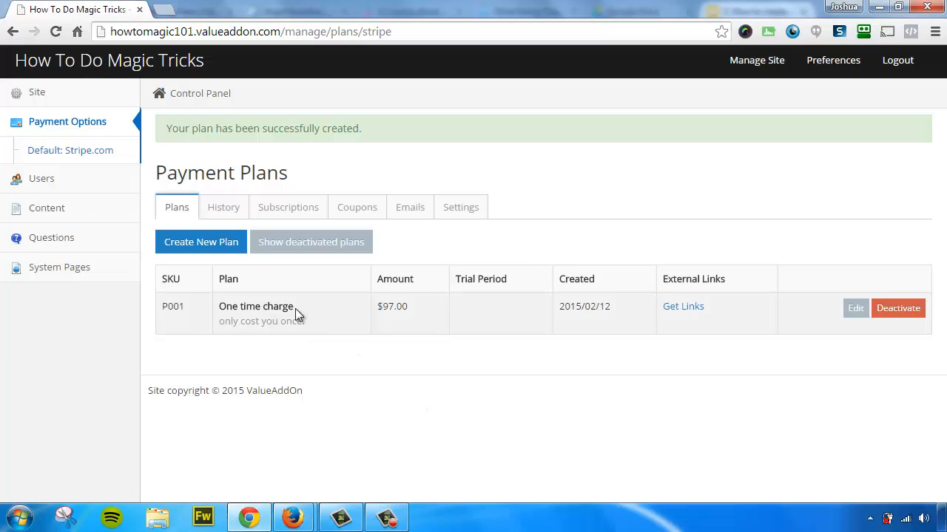
{"action": "mouse_move", "coordinate": [358, 297]}
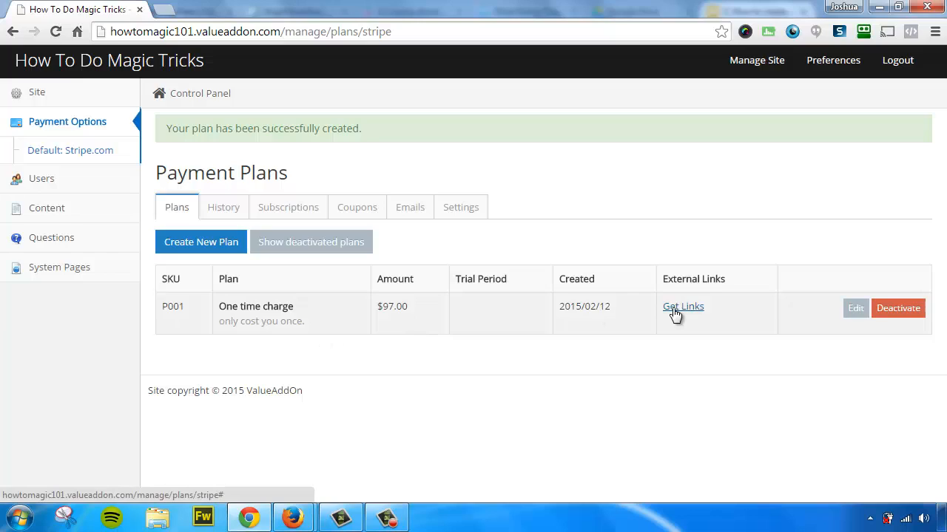
View the one-time plan's subscribe link, dismiss it, and start another new plan
{"action": "left_click", "coordinate": [682, 306]}
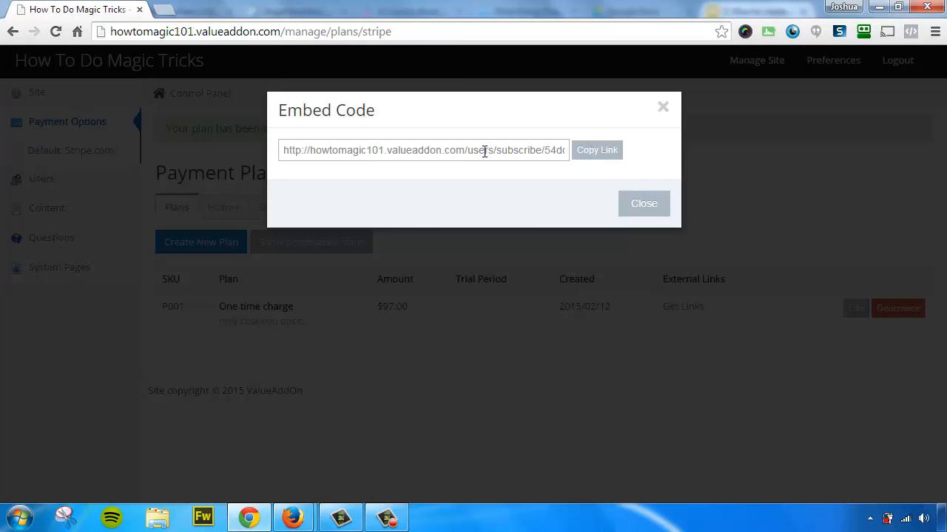
{"action": "left_click", "coordinate": [642, 205]}
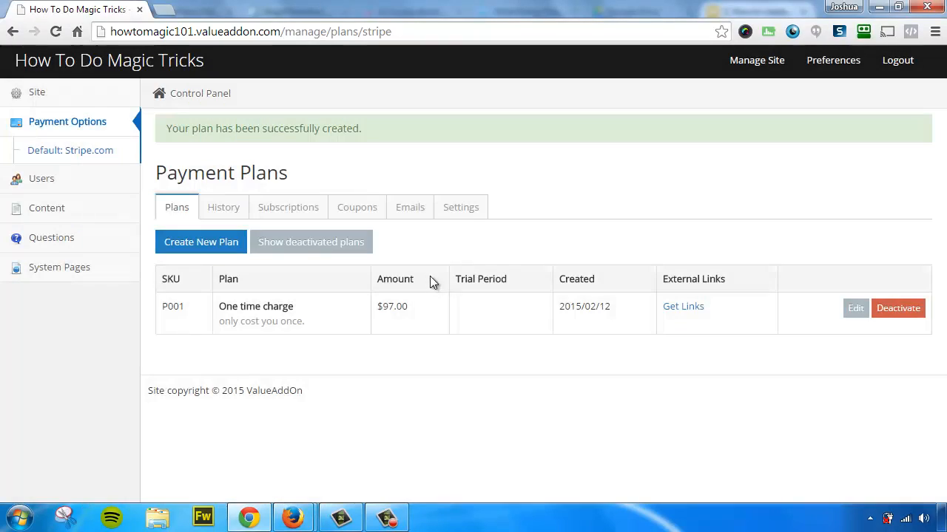
{"action": "mouse_move", "coordinate": [406, 304]}
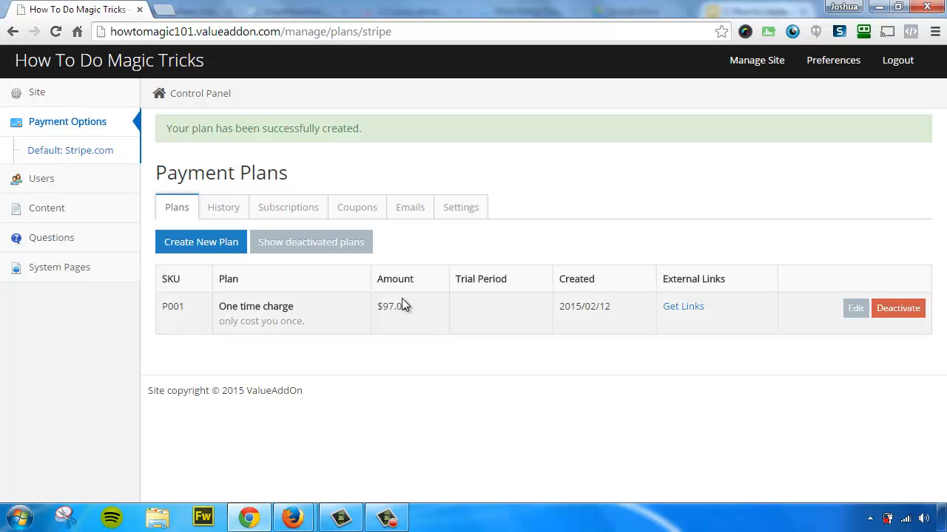
{"action": "mouse_move", "coordinate": [201, 242]}
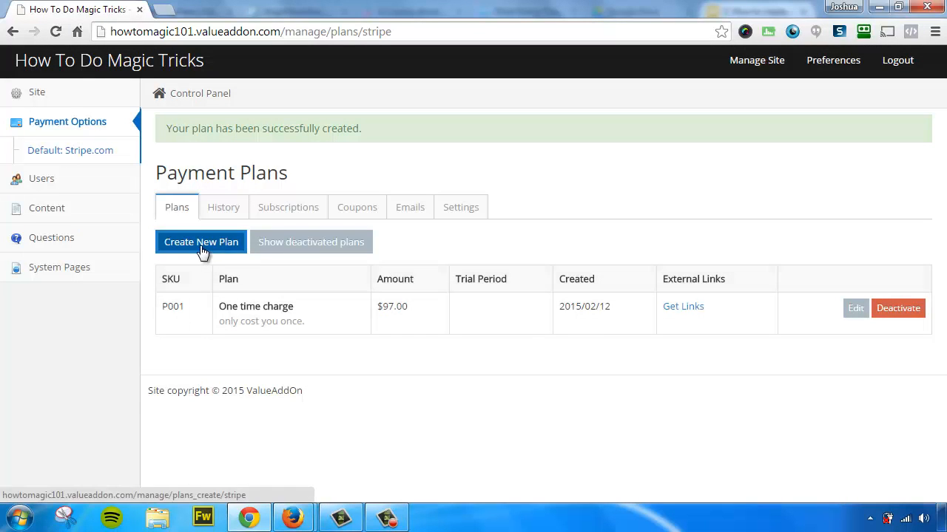
{"action": "left_click", "coordinate": [201, 242]}
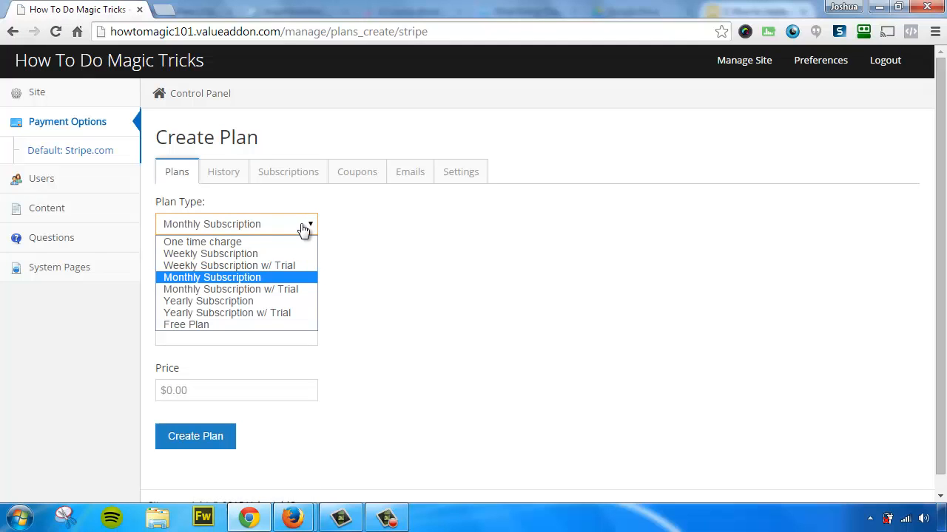
{"action": "mouse_move", "coordinate": [210, 302]}
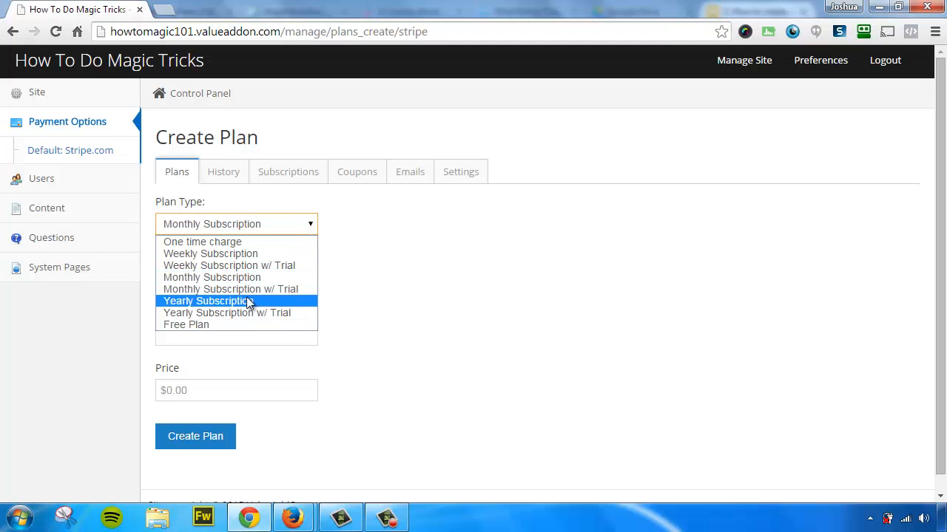
Create a Monthly subscription plan, description 'happens every month', price 19.97
{"action": "left_click", "coordinate": [212, 278]}
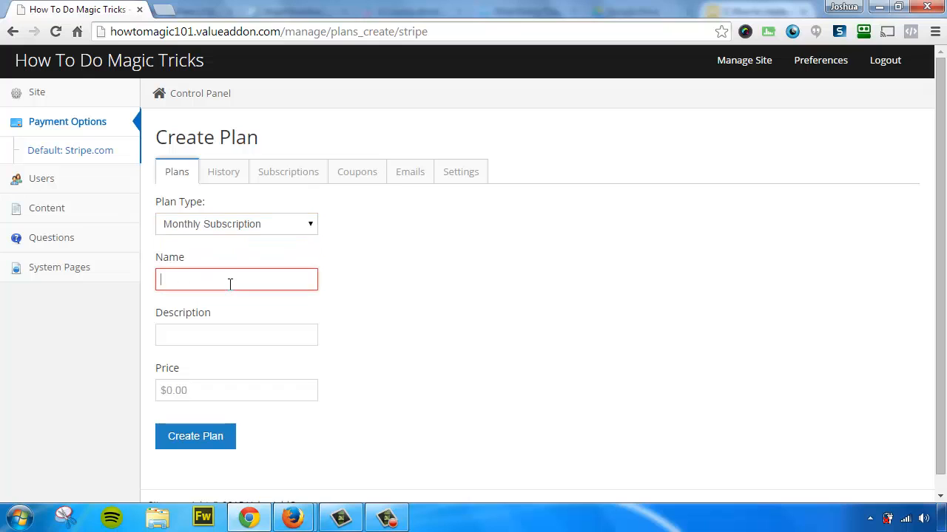
{"action": "type", "text": "Monthly subscription"}
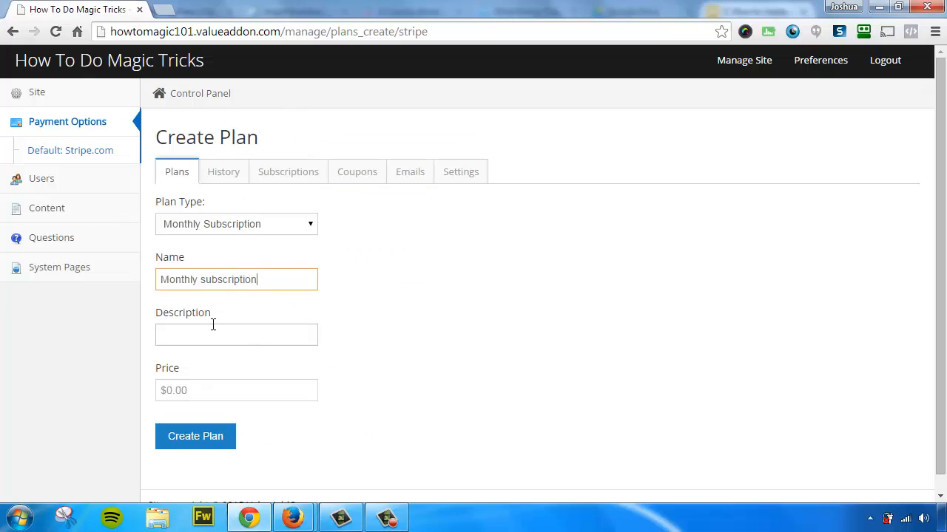
{"action": "type", "text": "happens every month"}
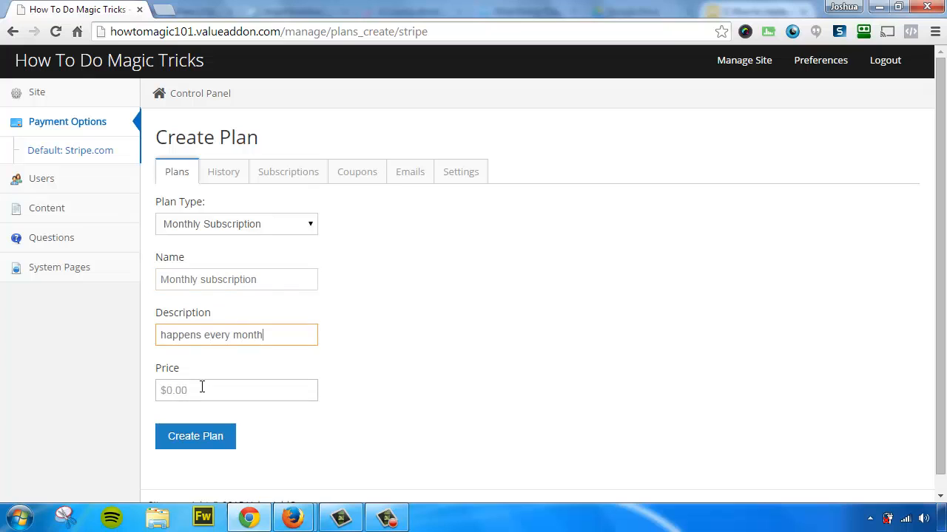
{"action": "type", "text": "19.97"}
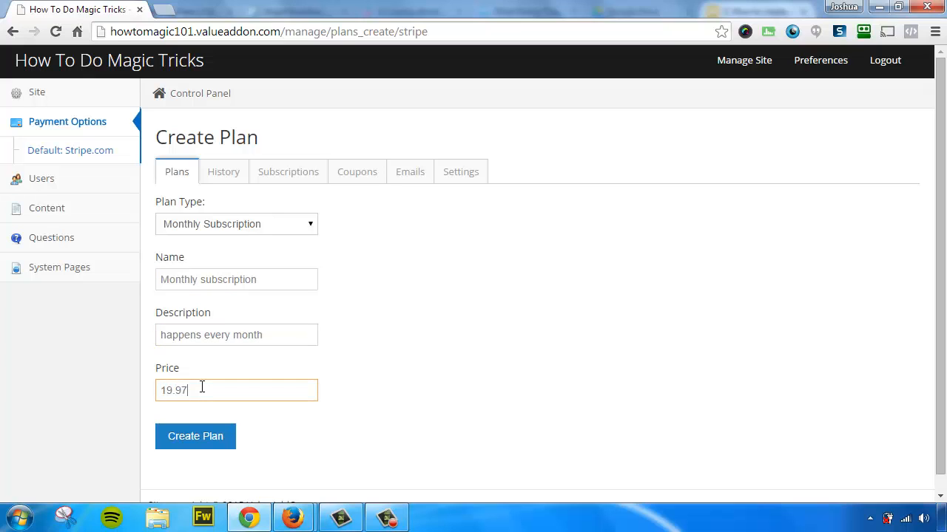
{"action": "left_click", "coordinate": [195, 436]}
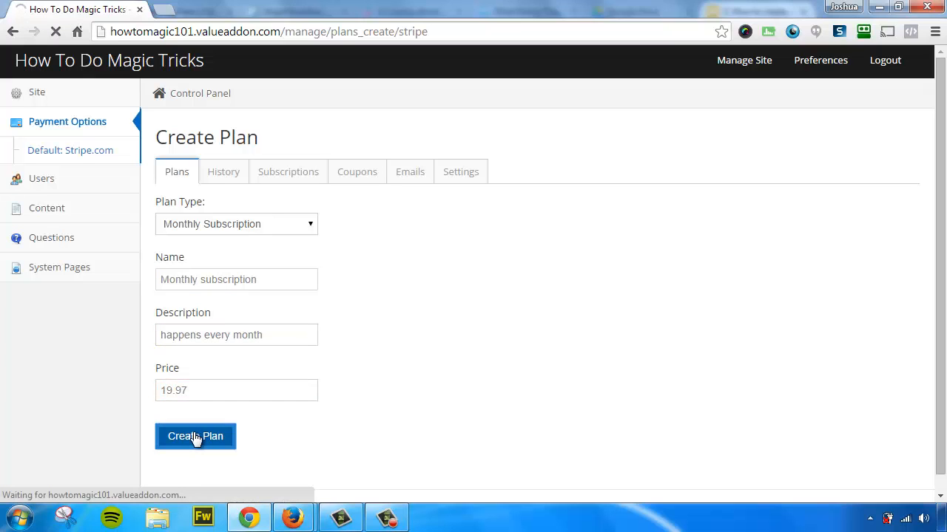
{"action": "left_click", "coordinate": [195, 436]}
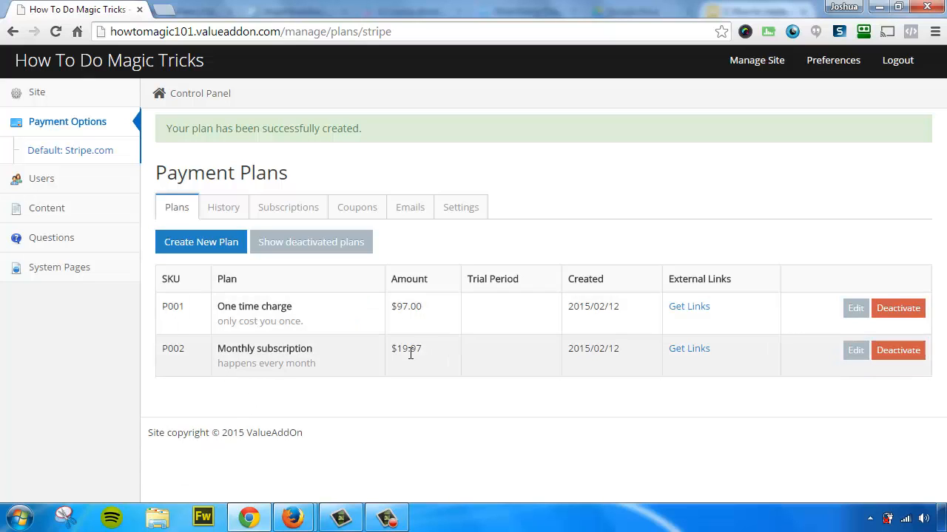
{"action": "mouse_move", "coordinate": [451, 354]}
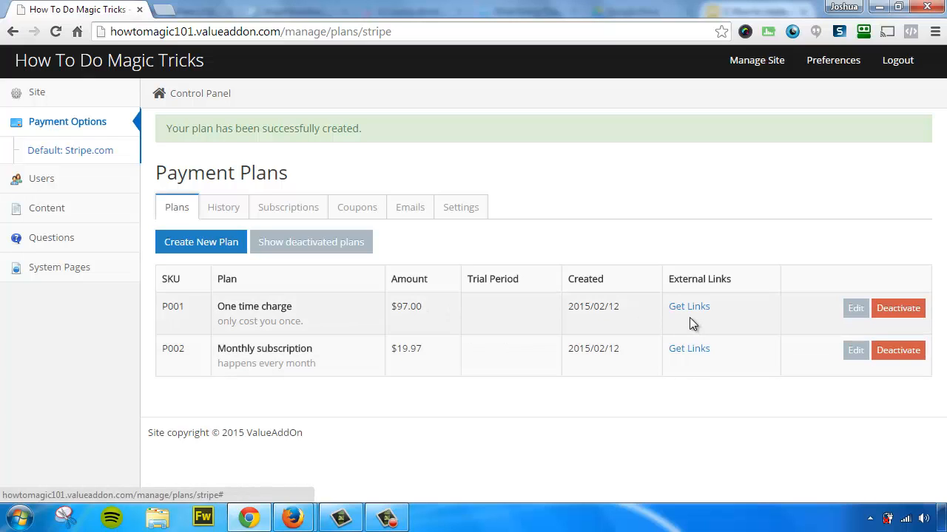
{"action": "mouse_move", "coordinate": [689, 343]}
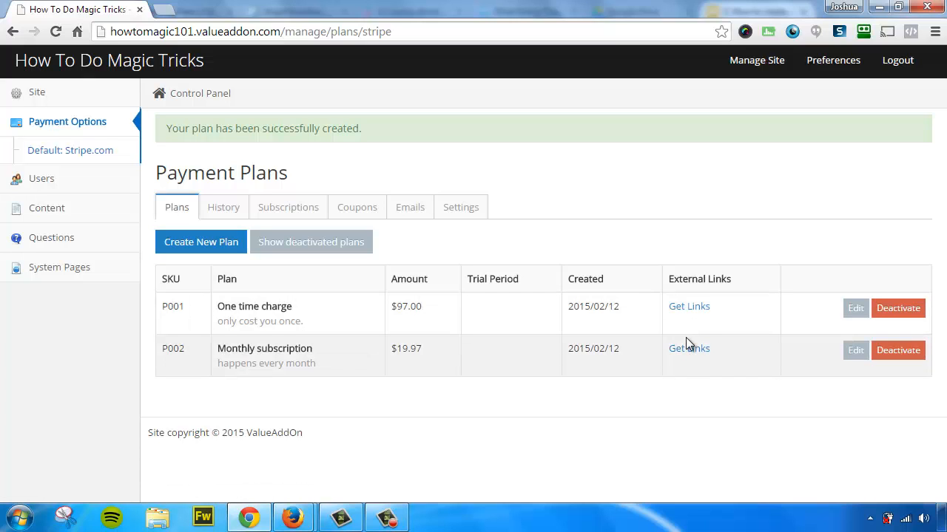
Create a Free Plan named 'Free signup' described 'signup for free'
{"action": "left_click", "coordinate": [201, 243]}
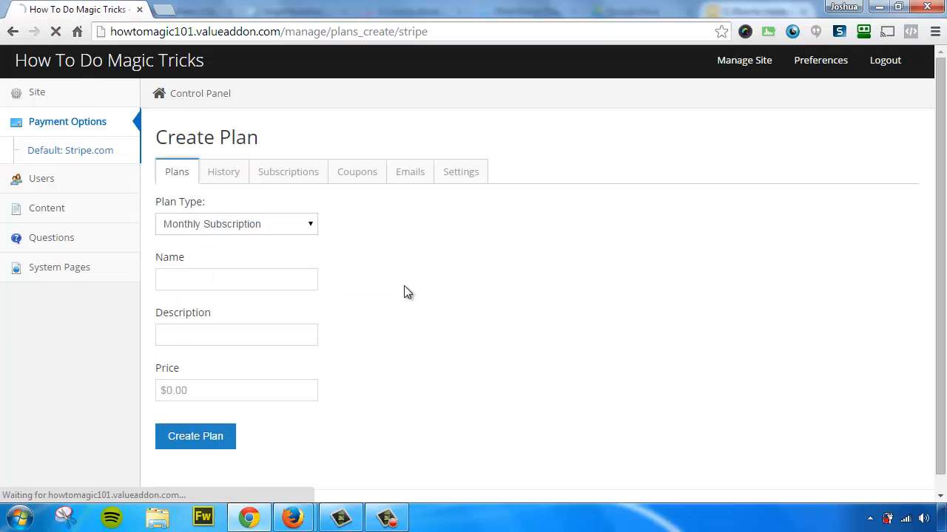
{"action": "left_click", "coordinate": [237, 225]}
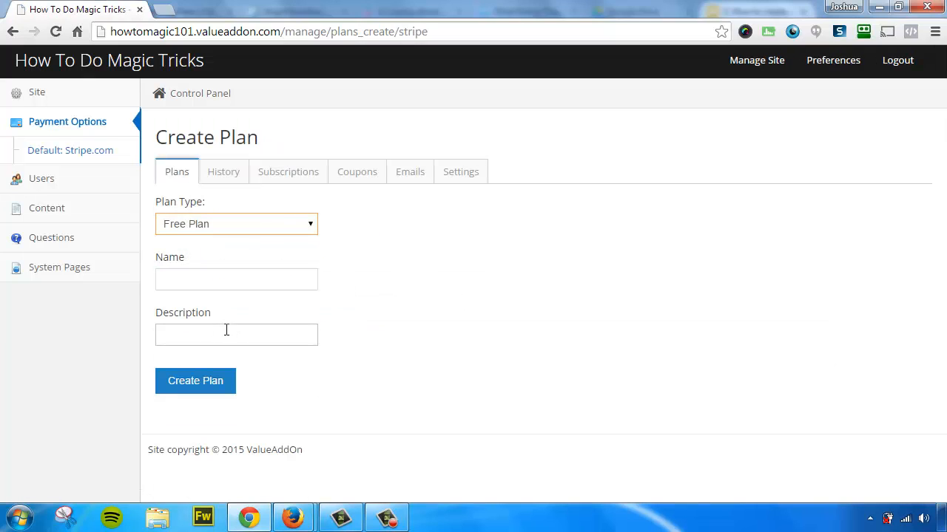
{"action": "type", "text": "Free s"}
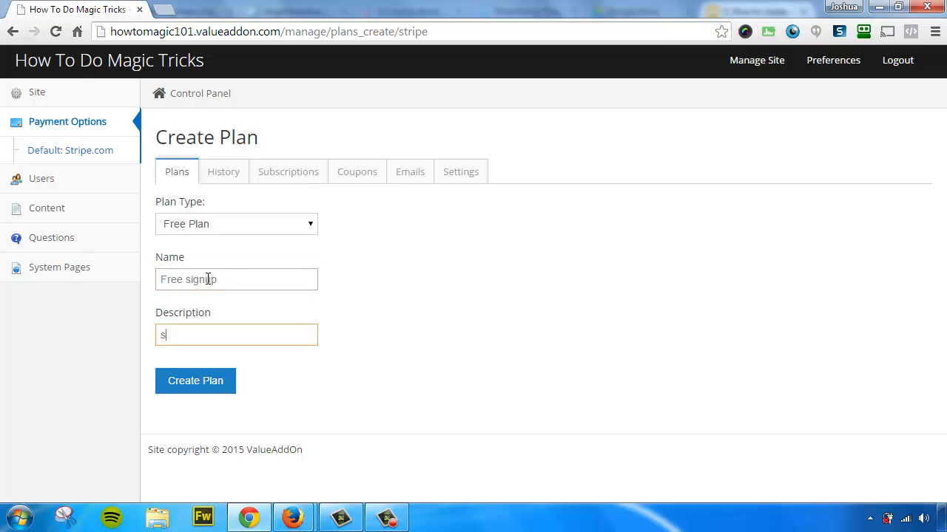
{"action": "type", "text": "ignup for"}
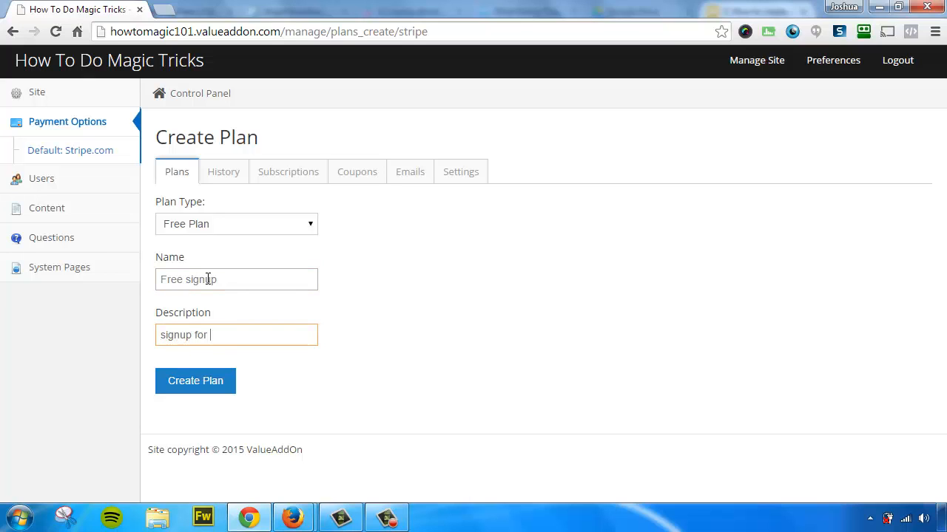
{"action": "left_click", "coordinate": [196, 382]}
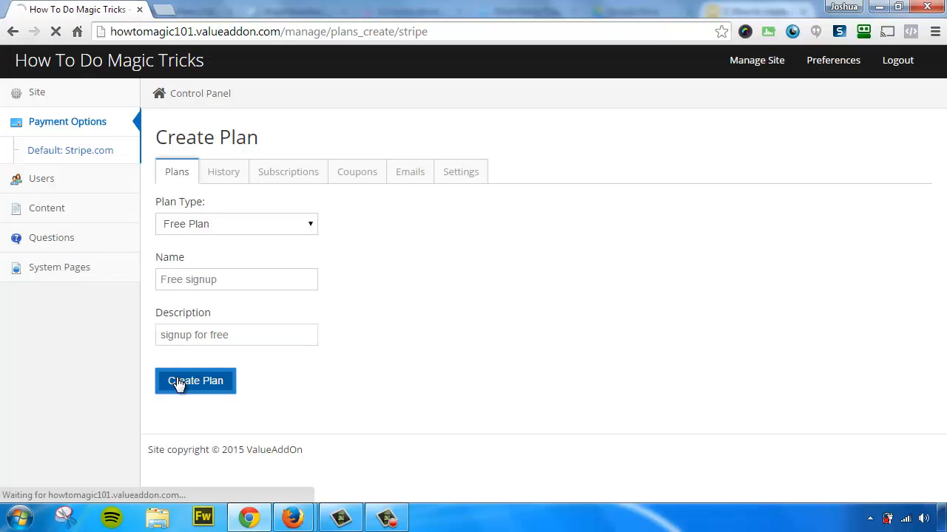
Confirm the Free signup plan submission and return to the Payment Plans list
{"action": "left_click", "coordinate": [195, 382]}
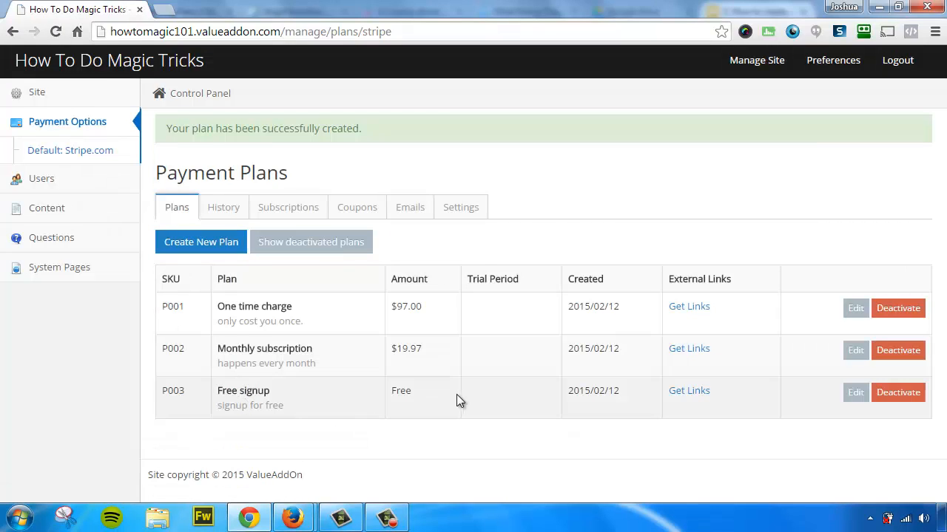
{"action": "mouse_move", "coordinate": [480, 389]}
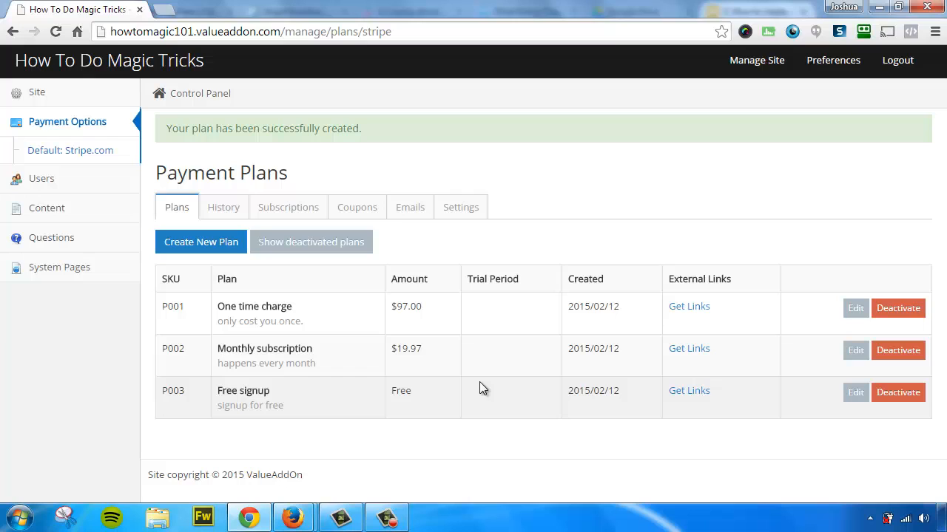
{"action": "mouse_move", "coordinate": [346, 321]}
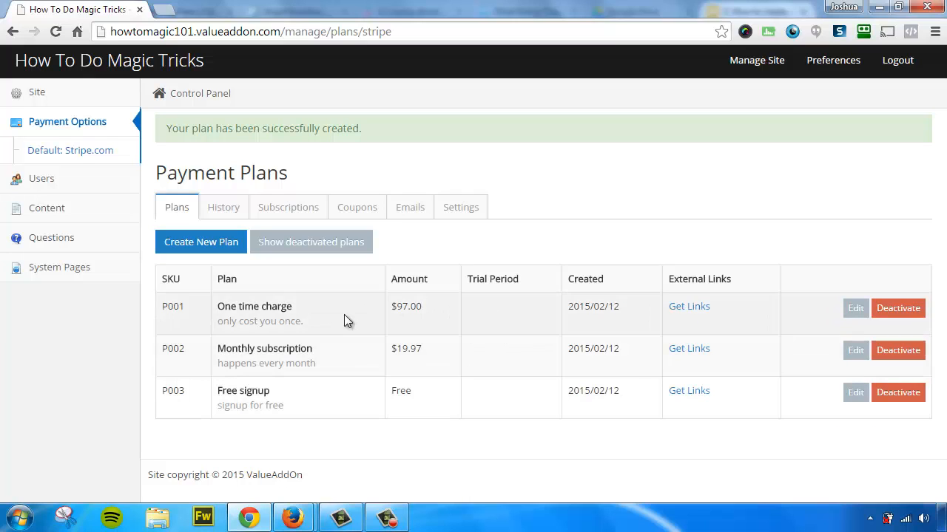
{"action": "mouse_move", "coordinate": [435, 329]}
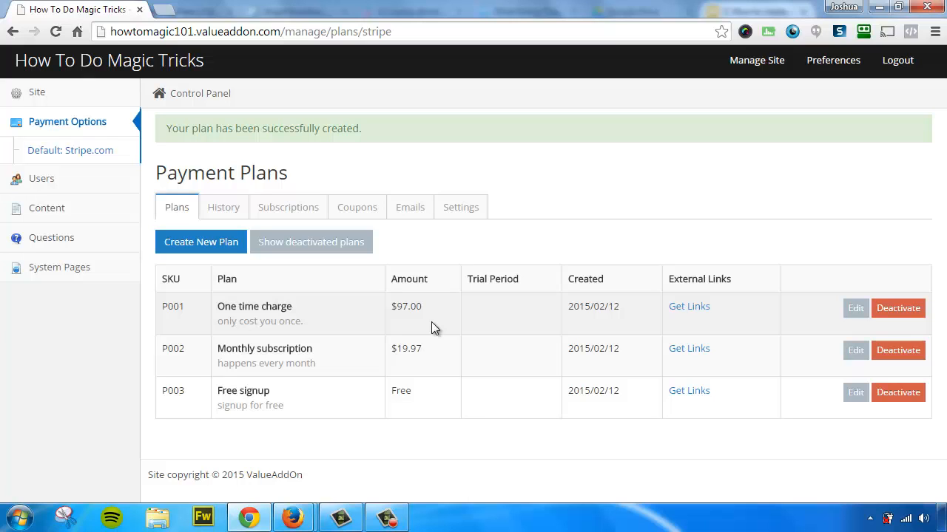
{"action": "mouse_move", "coordinate": [387, 380]}
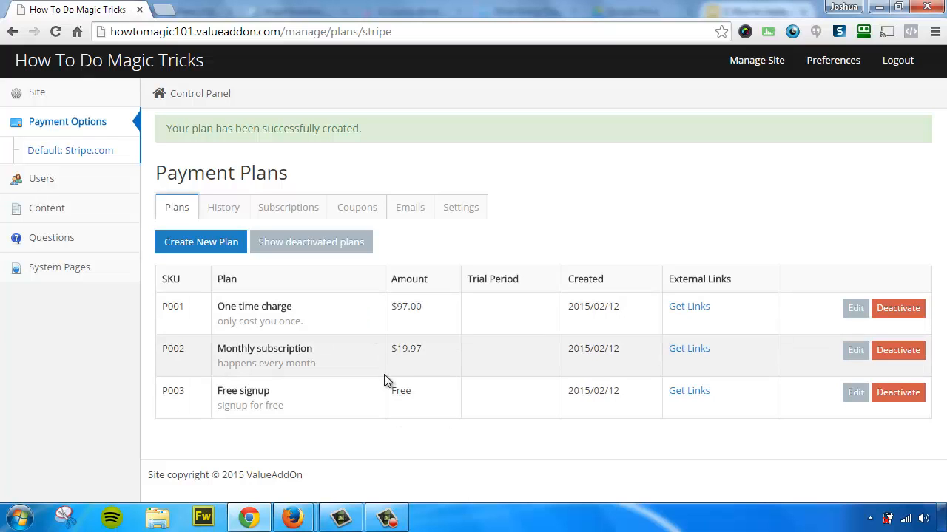
{"action": "mouse_move", "coordinate": [422, 369]}
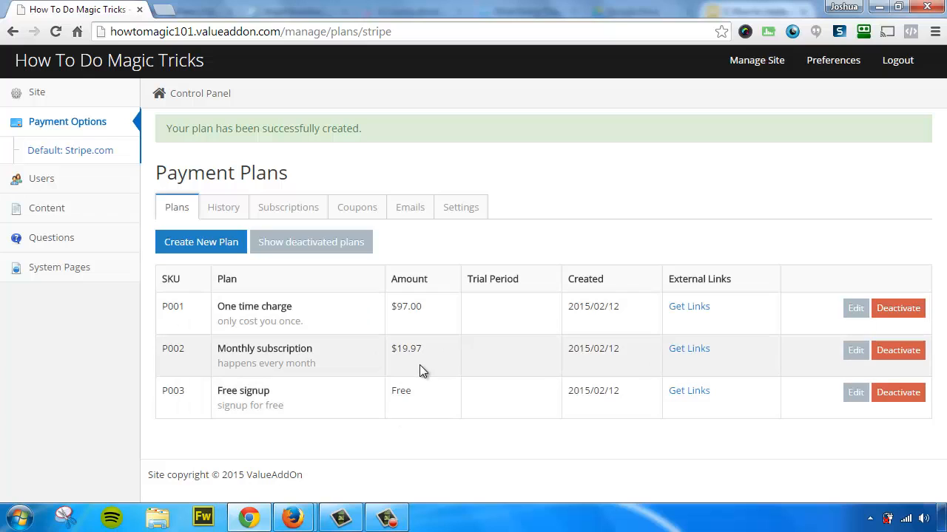
{"action": "mouse_move", "coordinate": [393, 372]}
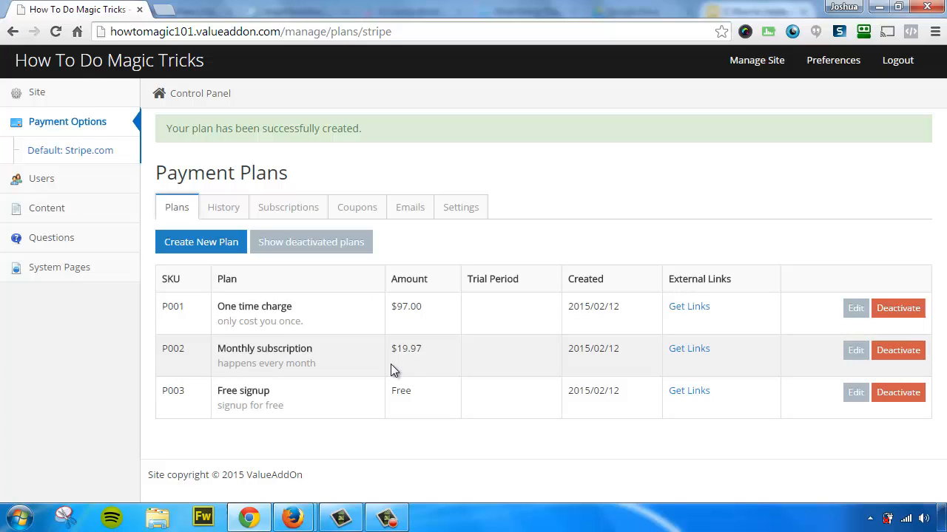
{"action": "mouse_move", "coordinate": [432, 332]}
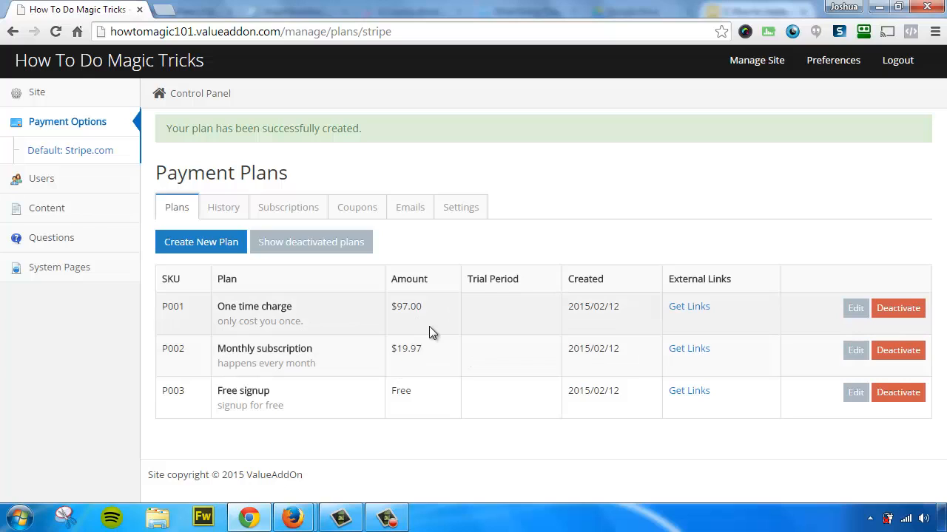
{"action": "mouse_move", "coordinate": [363, 291]}
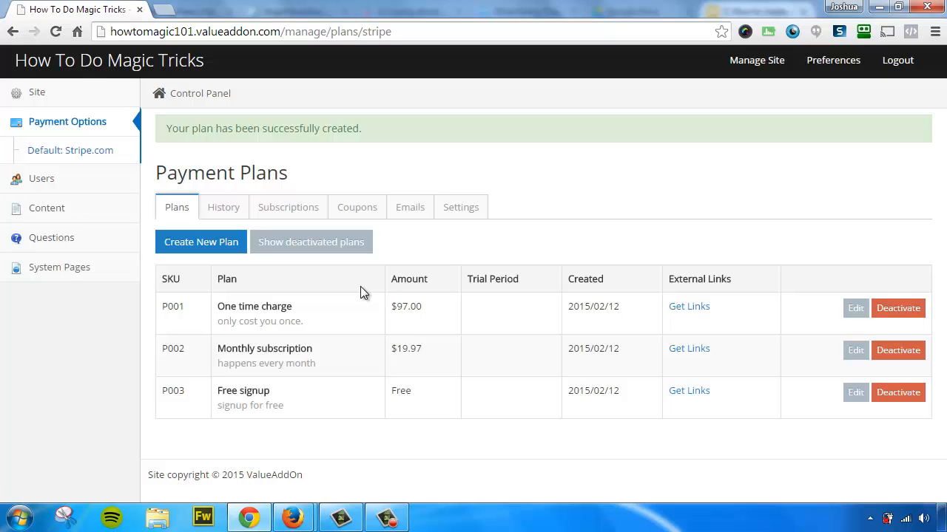
{"action": "mouse_move", "coordinate": [223, 207]}
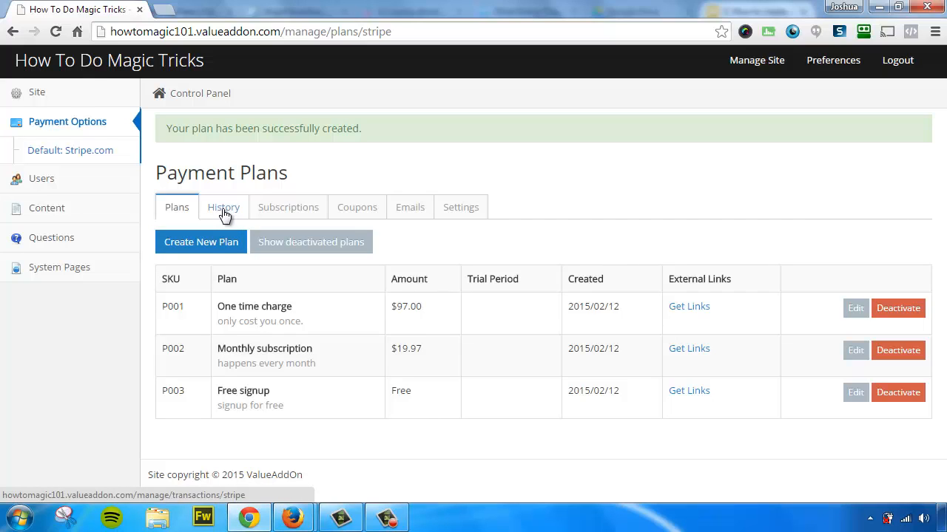
{"action": "left_click", "coordinate": [223, 207]}
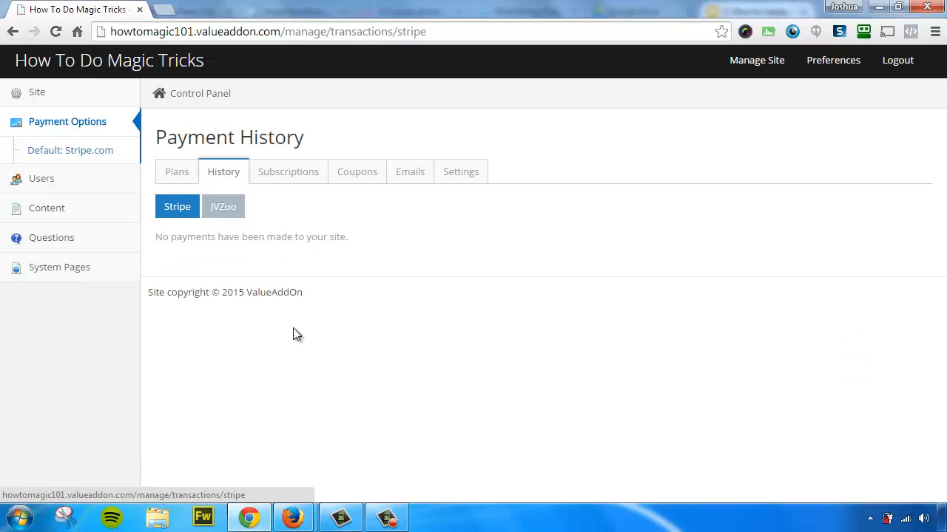
{"action": "mouse_move", "coordinate": [334, 299]}
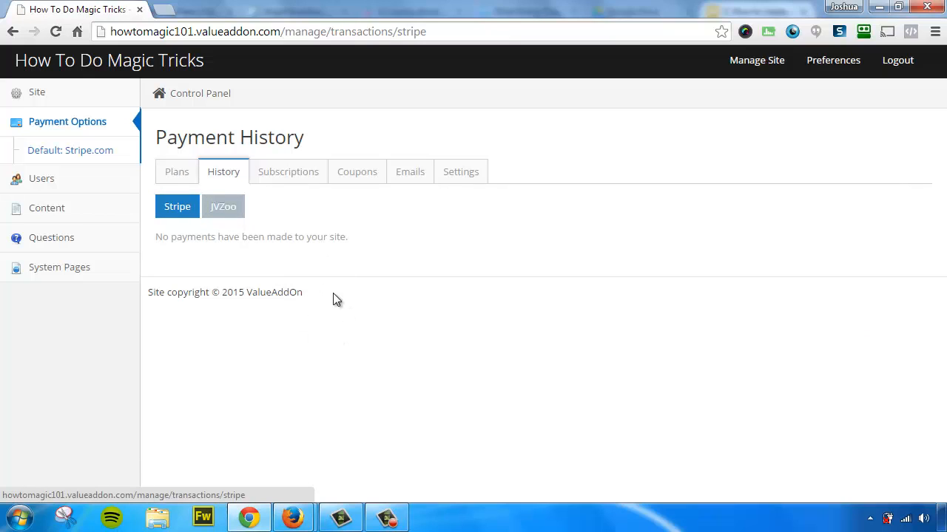
{"action": "mouse_move", "coordinate": [321, 304]}
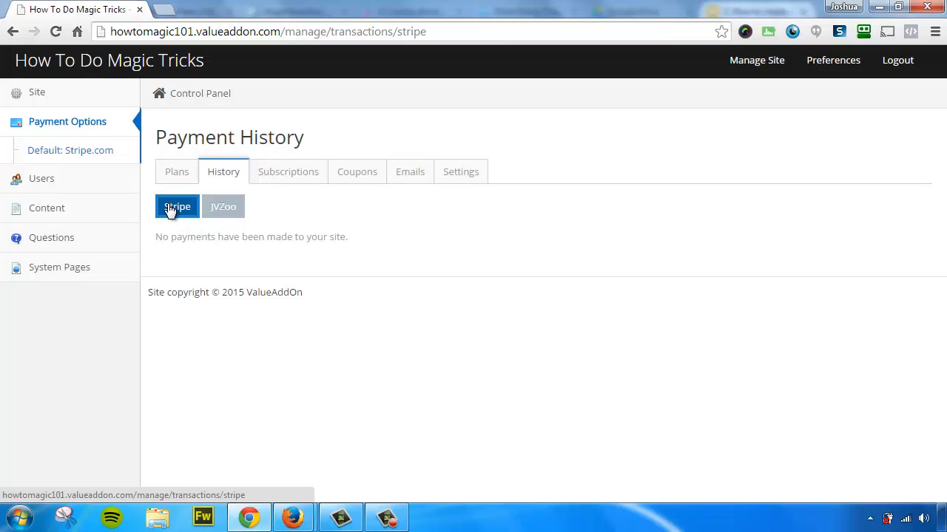
{"action": "mouse_move", "coordinate": [269, 239]}
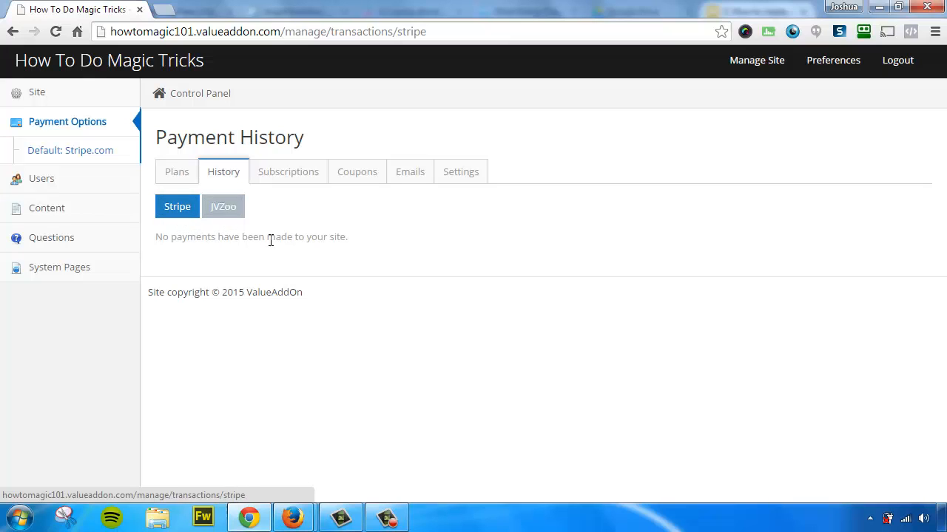
{"action": "mouse_move", "coordinate": [299, 240]}
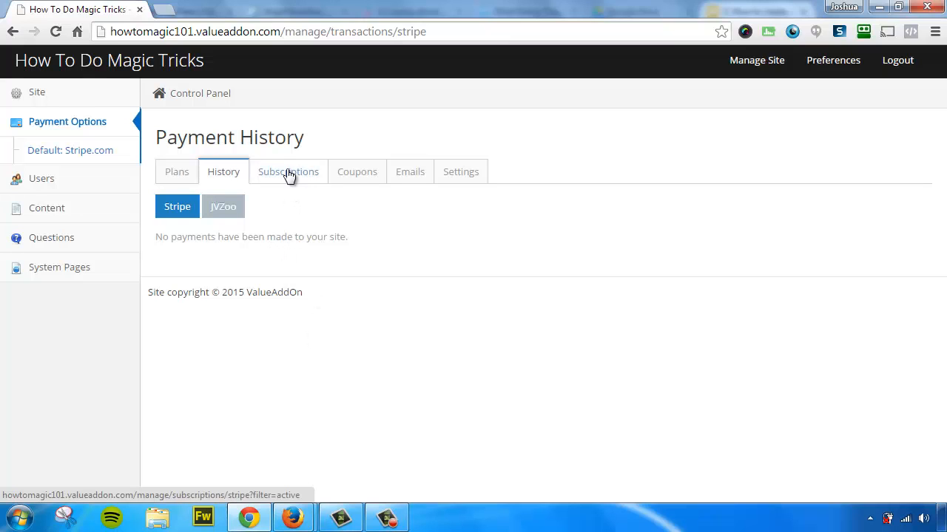
Show the Subscriptions page with its empty Active subscribers list
{"action": "left_click", "coordinate": [287, 171]}
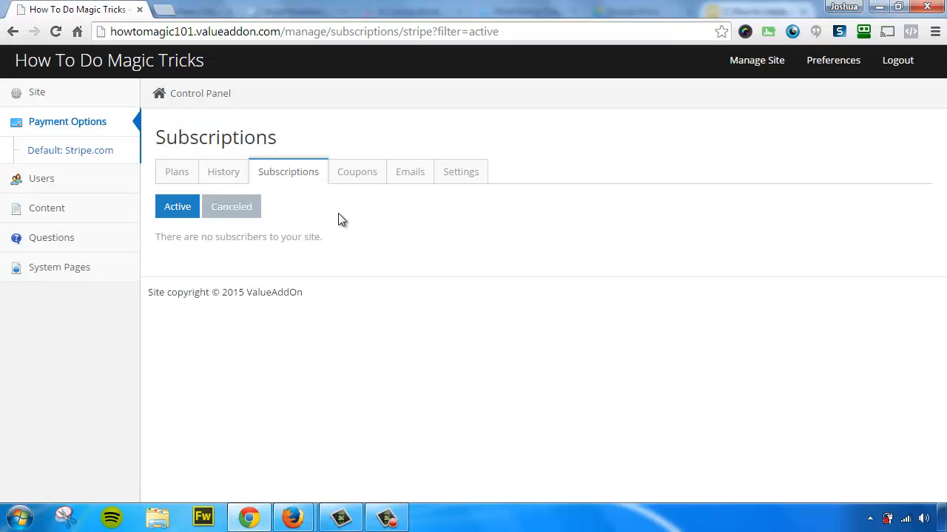
{"action": "mouse_move", "coordinate": [329, 253]}
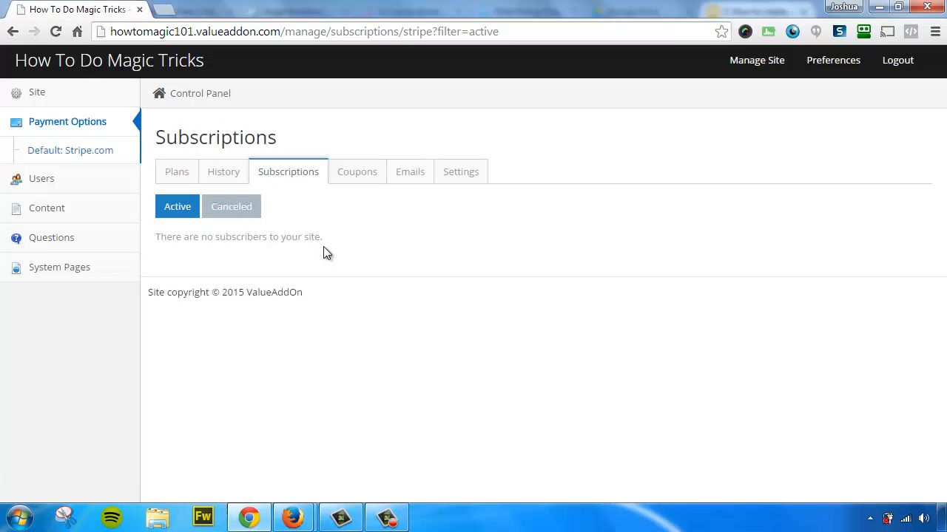
{"action": "mouse_move", "coordinate": [210, 229]}
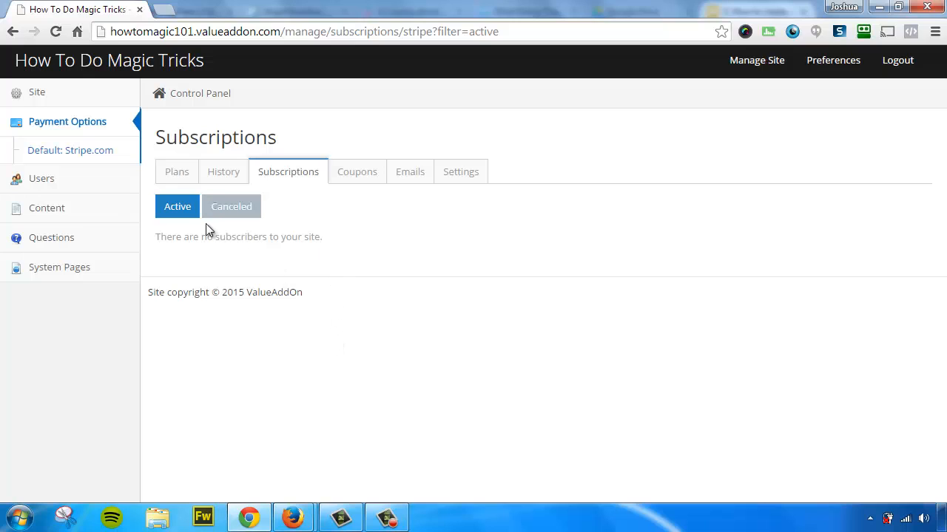
{"action": "mouse_move", "coordinate": [231, 207]}
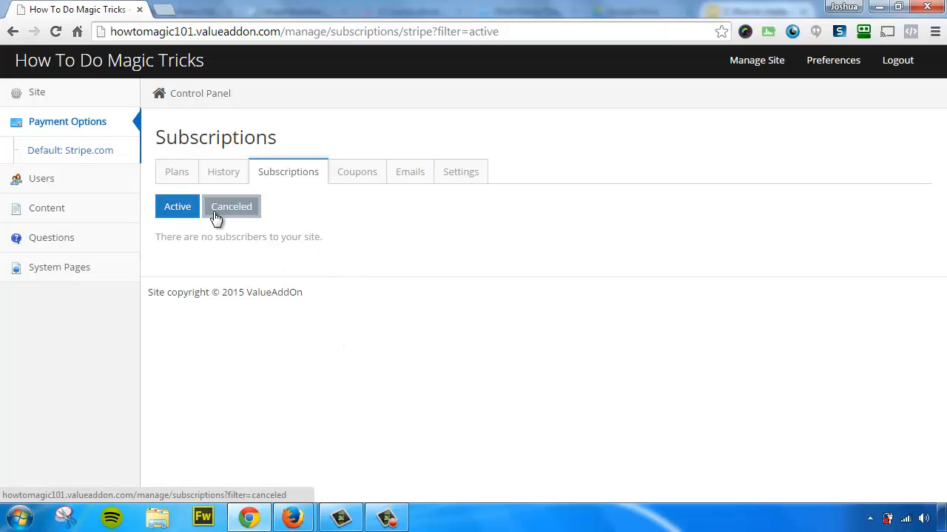
{"action": "mouse_move", "coordinate": [393, 281]}
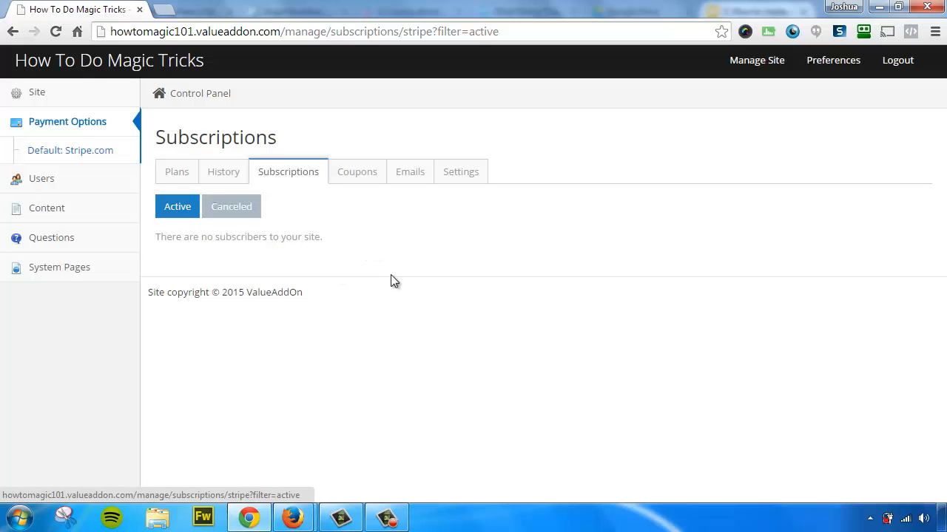
{"action": "mouse_move", "coordinate": [349, 260]}
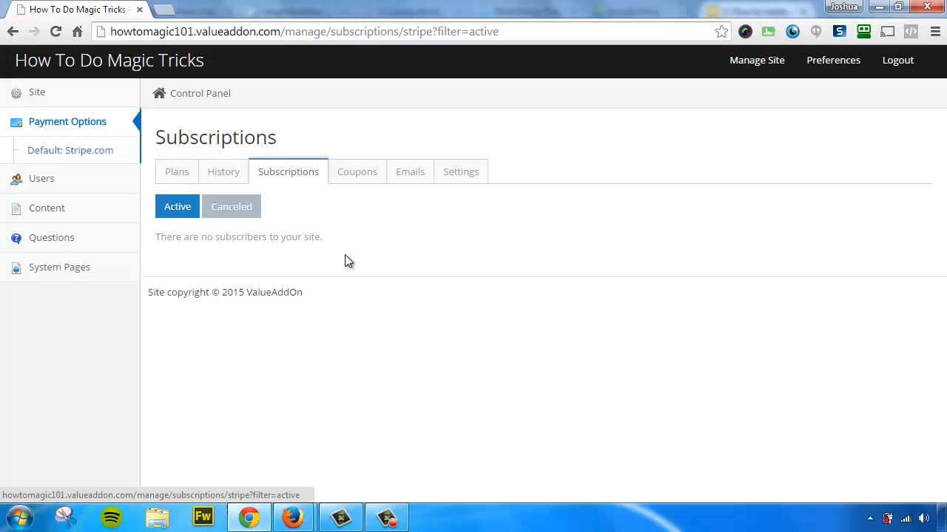
{"action": "mouse_move", "coordinate": [363, 207]}
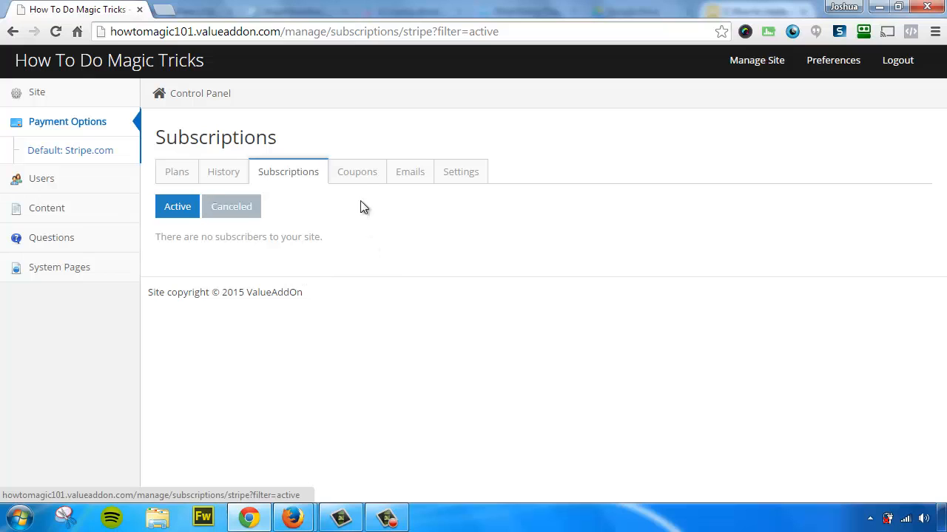
Look over the empty Coupons list, then the Third-Party Email Integration settings
{"action": "left_click", "coordinate": [358, 172]}
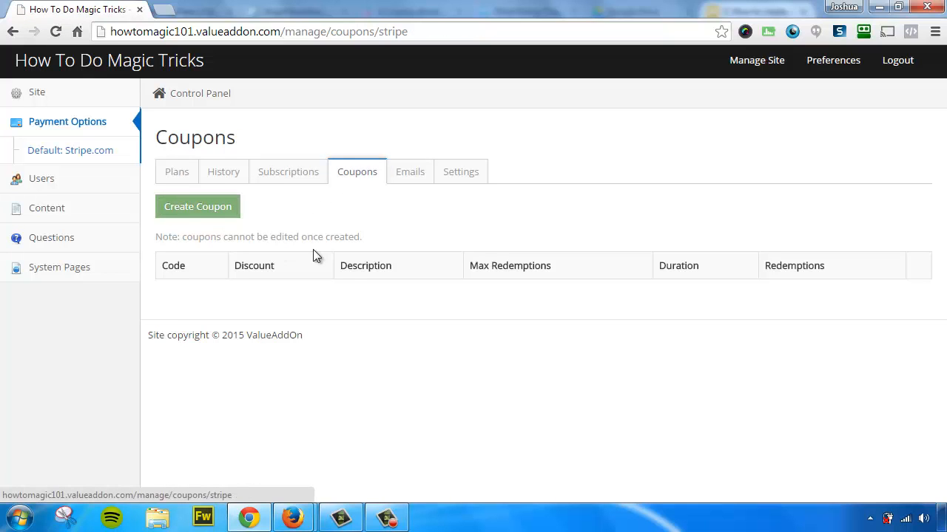
{"action": "mouse_move", "coordinate": [337, 258]}
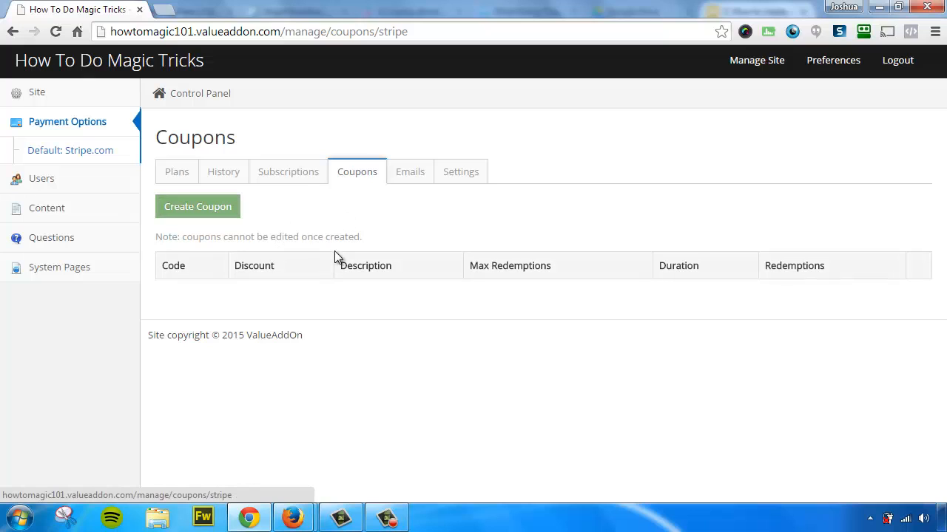
{"action": "mouse_move", "coordinate": [410, 171]}
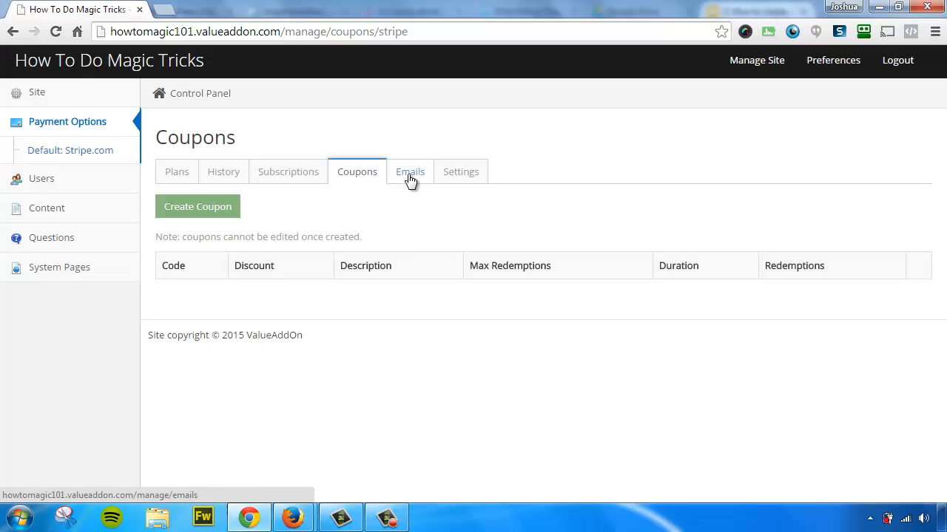
{"action": "left_click", "coordinate": [410, 172]}
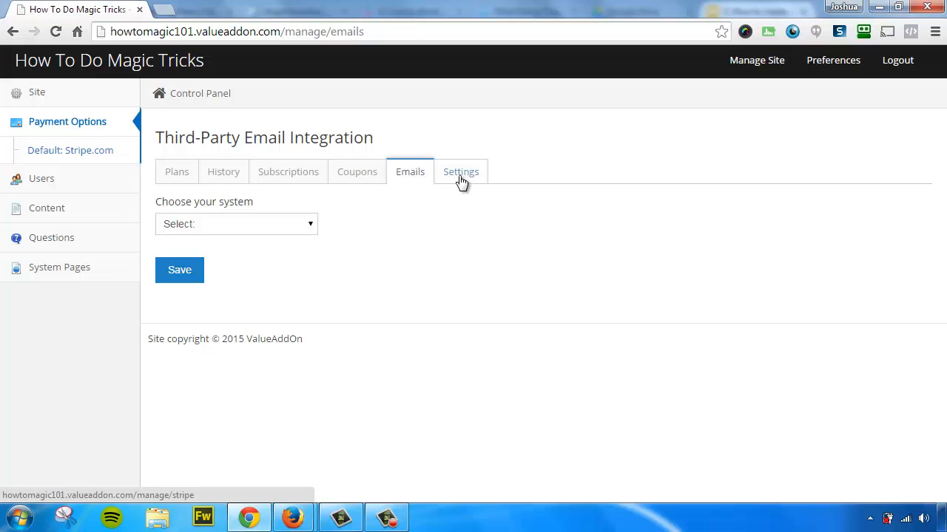
{"action": "left_click", "coordinate": [176, 171]}
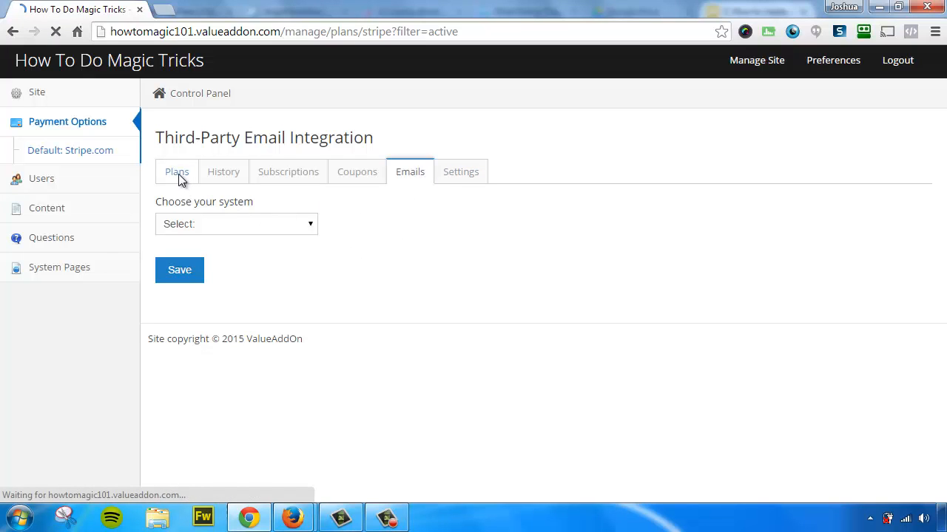
Reload the Payment Plans table listing the three plans
{"action": "left_click", "coordinate": [177, 172]}
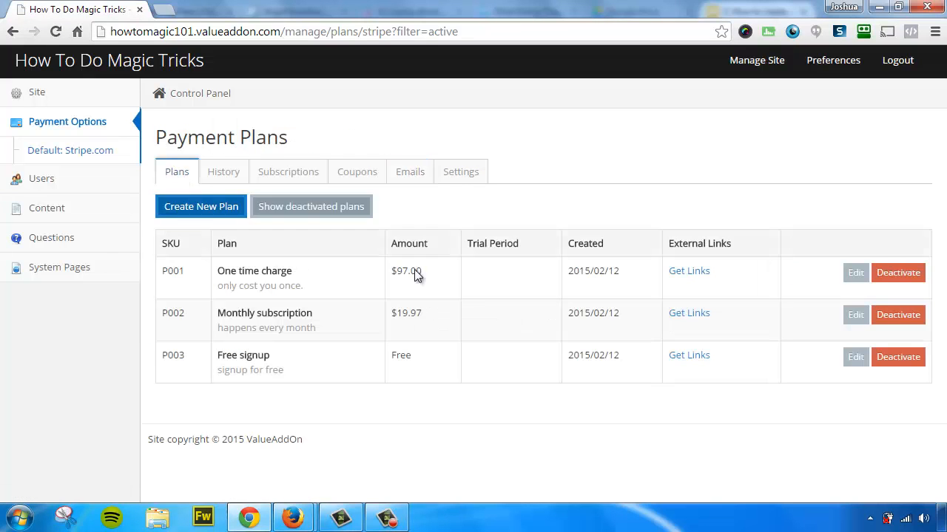
{"action": "mouse_move", "coordinate": [461, 280]}
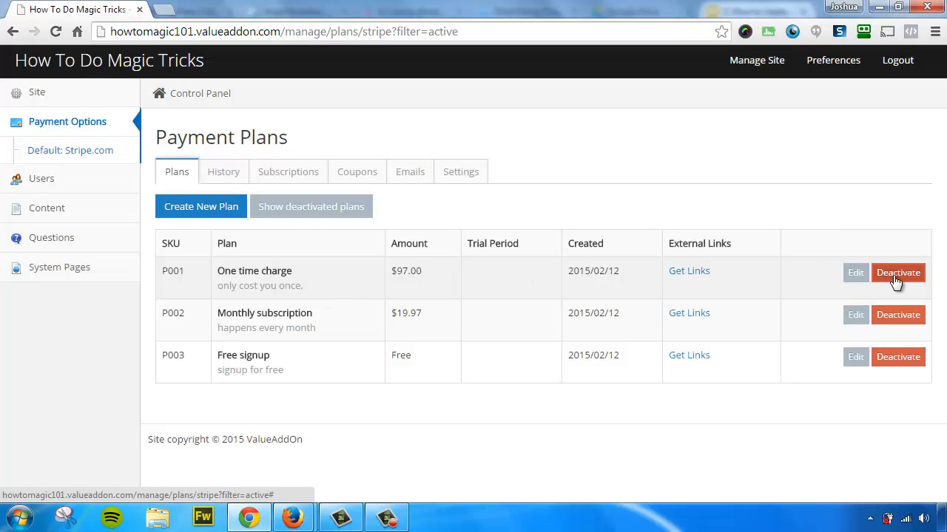
Deactivate the P001 One time charge plan, leaving the other two active
{"action": "left_click", "coordinate": [898, 272]}
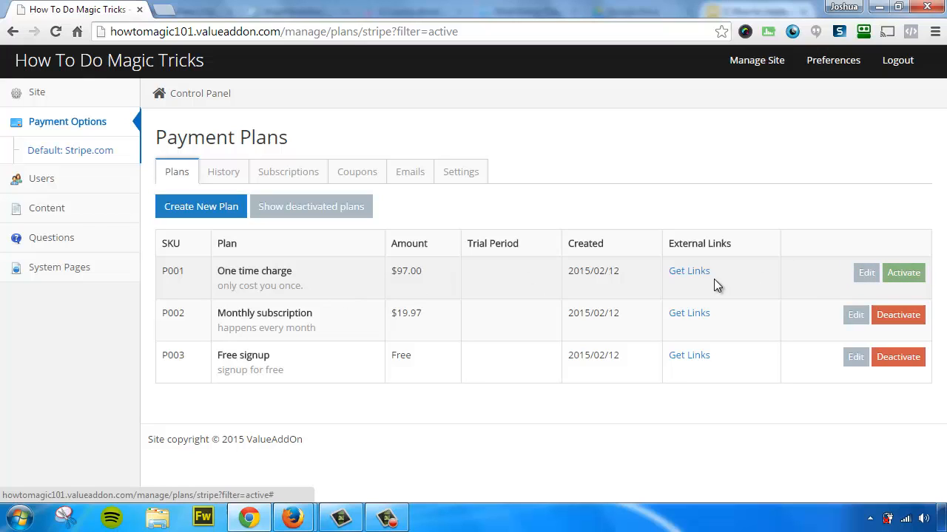
{"action": "mouse_move", "coordinate": [690, 271]}
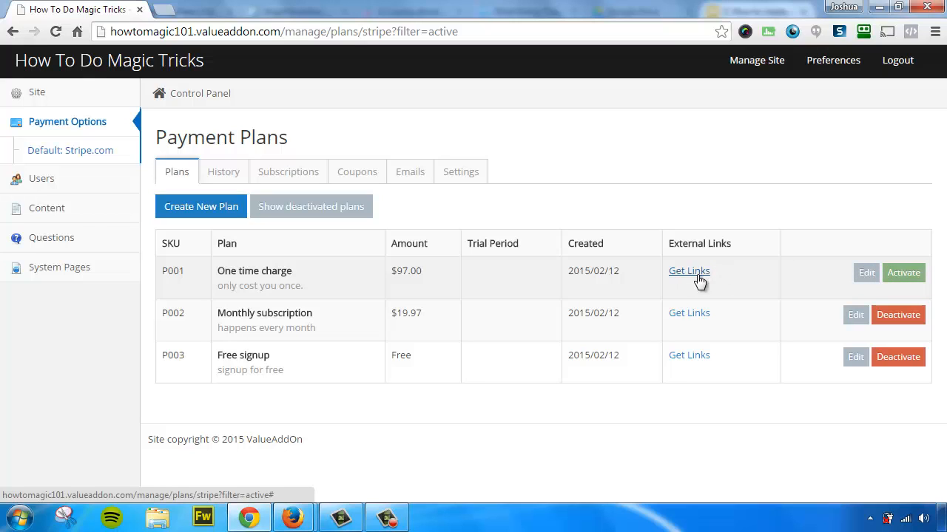
{"action": "mouse_move", "coordinate": [678, 272]}
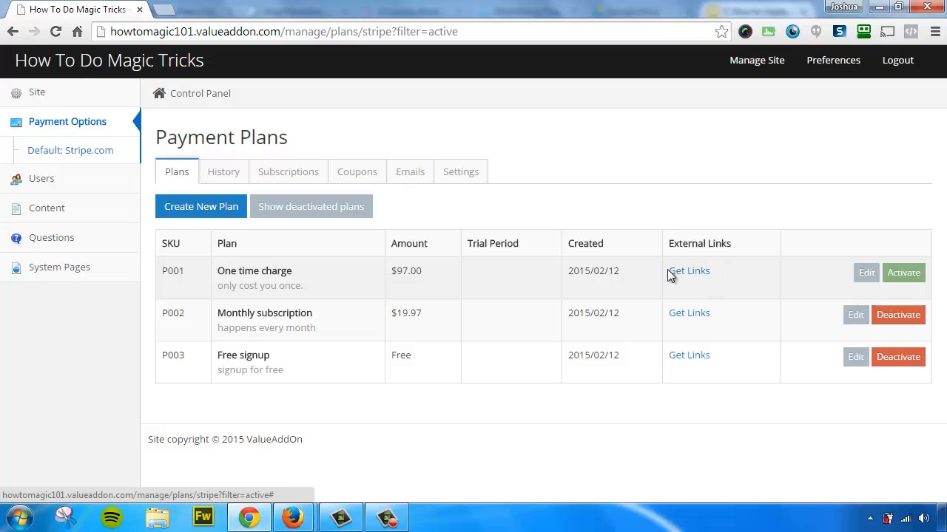
{"action": "mouse_move", "coordinate": [402, 287]}
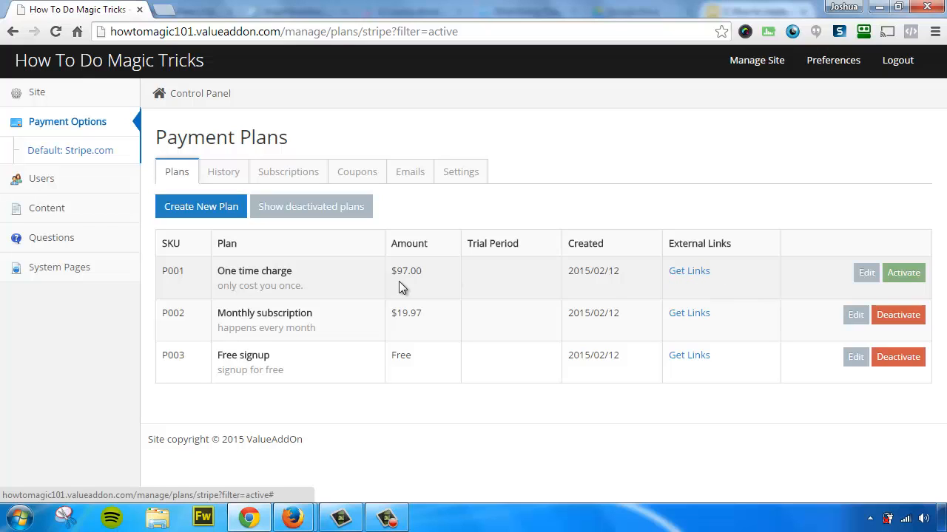
{"action": "mouse_move", "coordinate": [669, 280]}
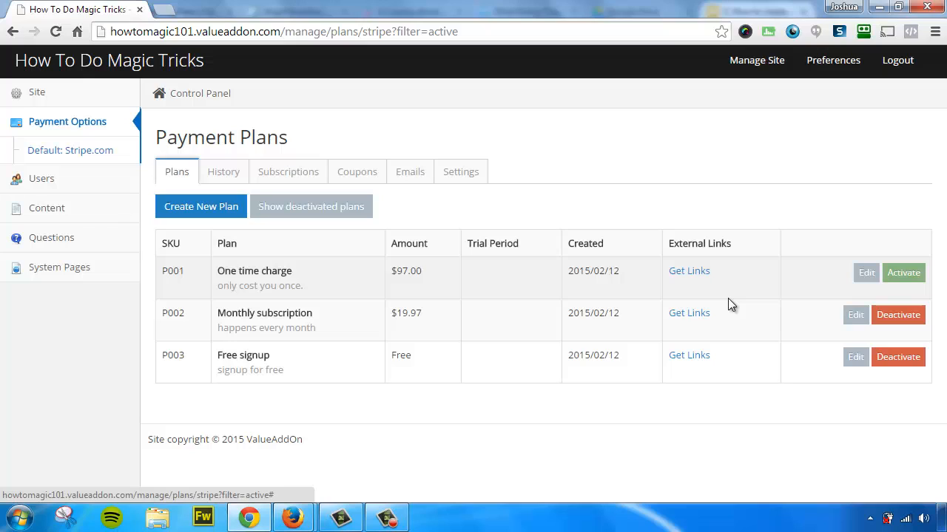
{"action": "mouse_move", "coordinate": [373, 281]}
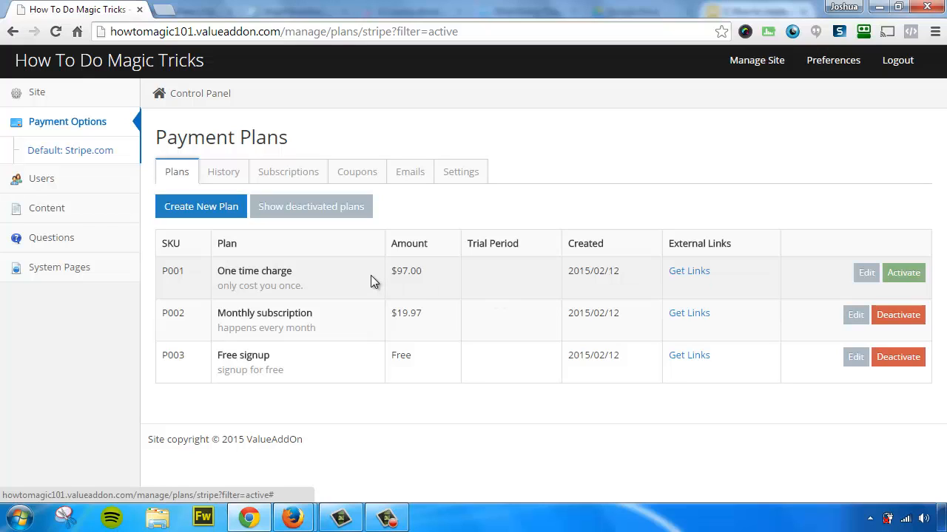